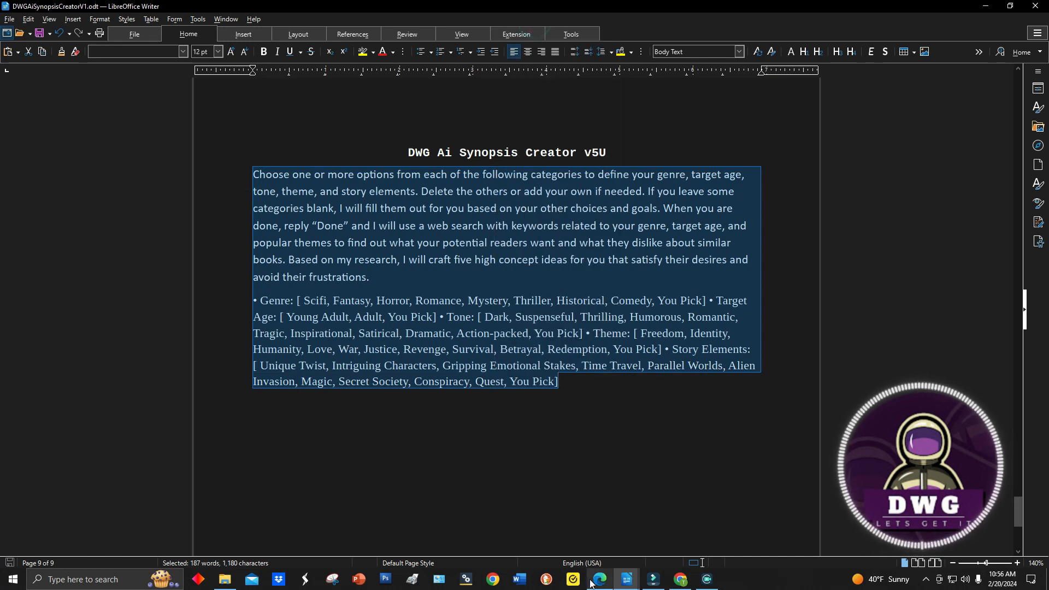
# Switch from the Synopsis Creator prompt in Writer to the Copilot chat in Edge.
pyautogui.click(598, 579)
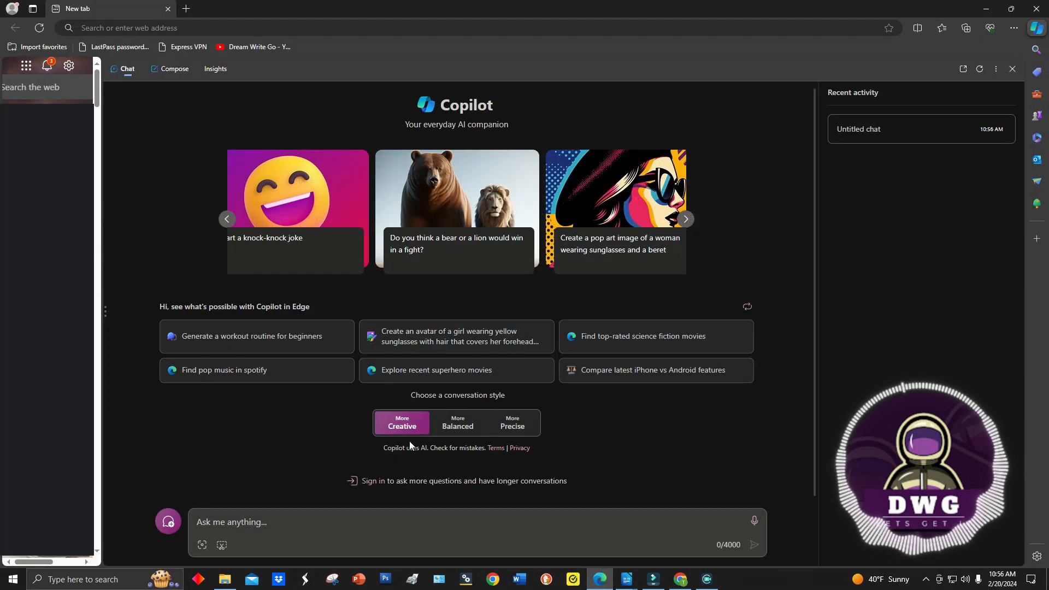
pyautogui.moveTo(401, 422)
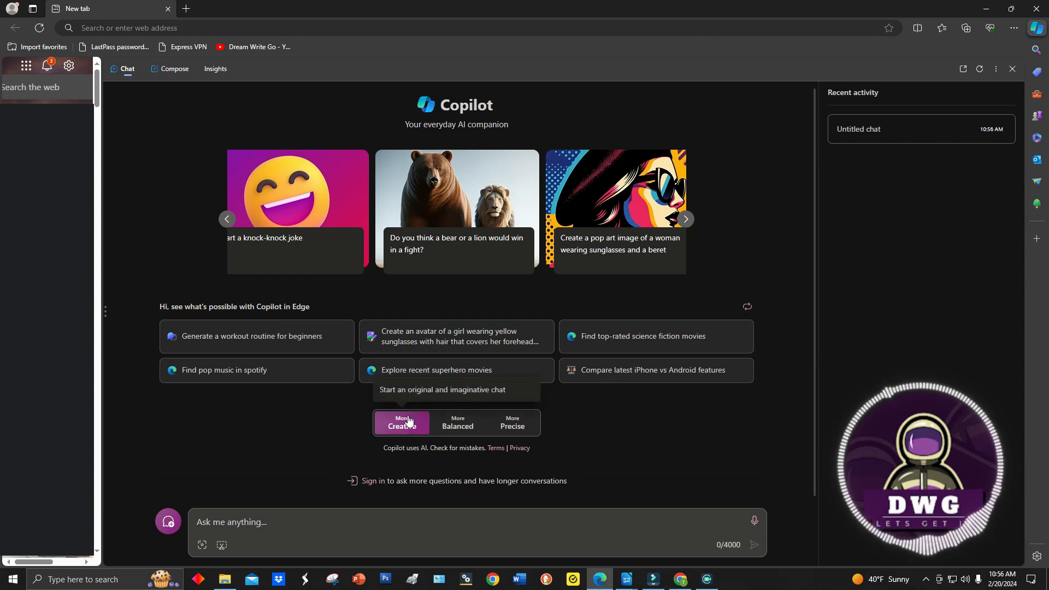
# Paste the DWG Ai Synopsis Creator prompt into Copilot and send it.
pyautogui.rightClick(291, 521)
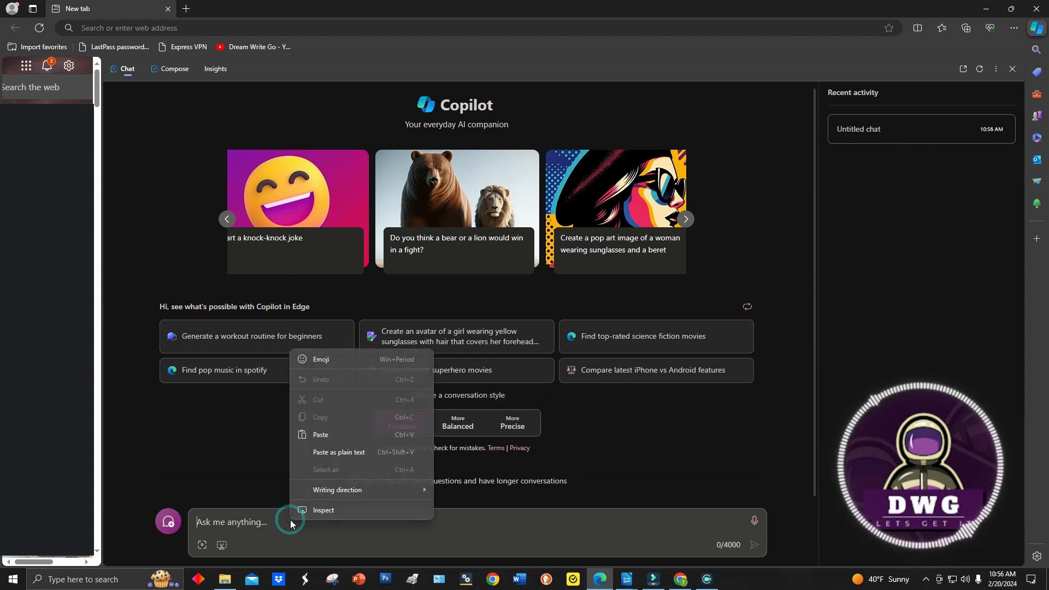
pyautogui.click(320, 434)
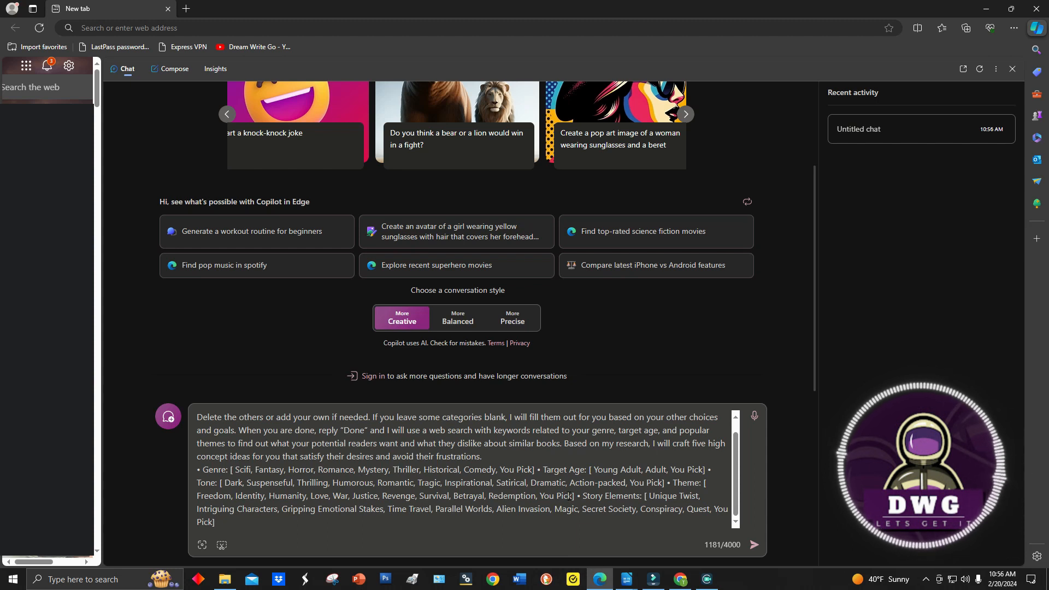
pyautogui.moveTo(754, 545)
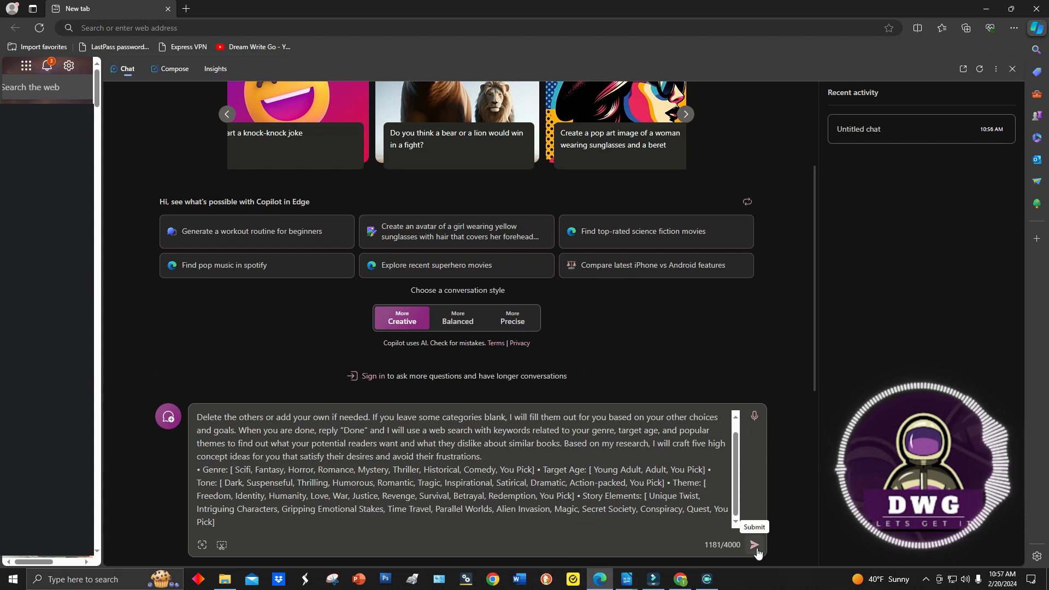
pyautogui.click(755, 544)
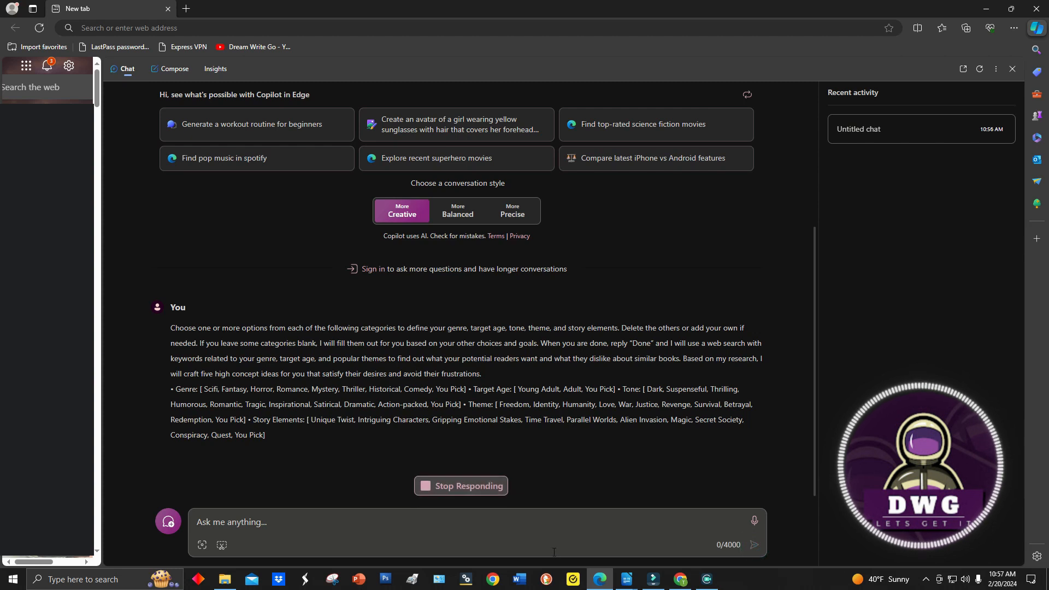
pyautogui.moveTo(624, 578)
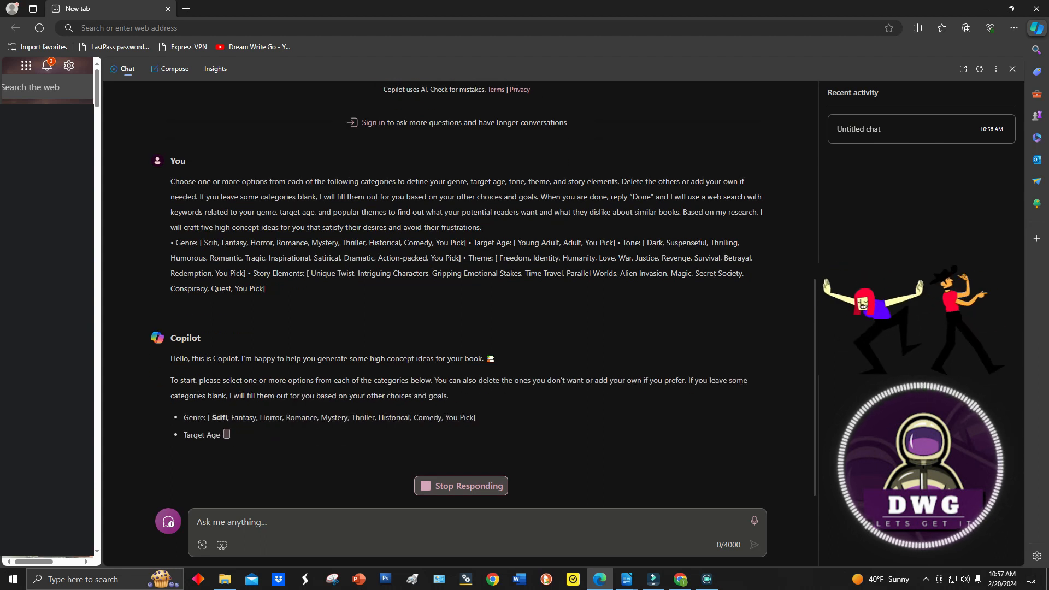
pyautogui.scroll(-3)
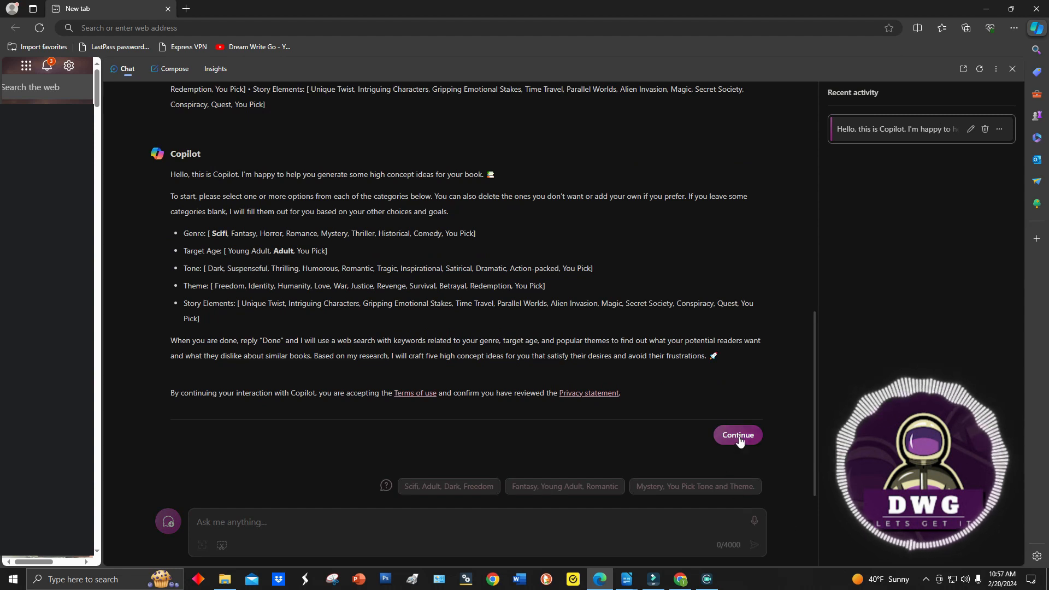
# Accept Copilot's terms notice and place the cursor in the Ask me anything box.
pyautogui.click(737, 435)
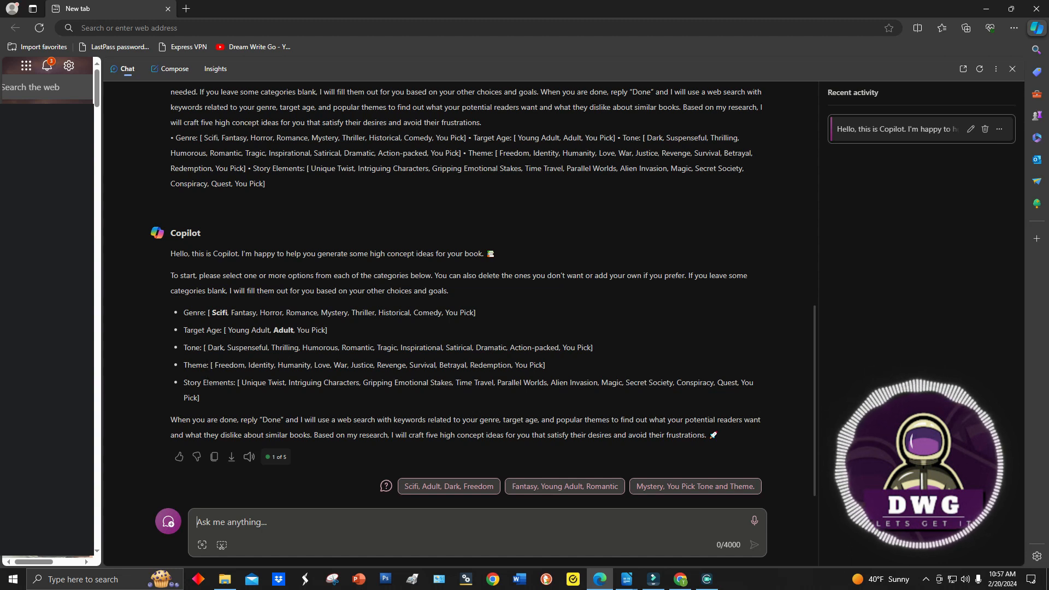
pyautogui.moveTo(284, 359)
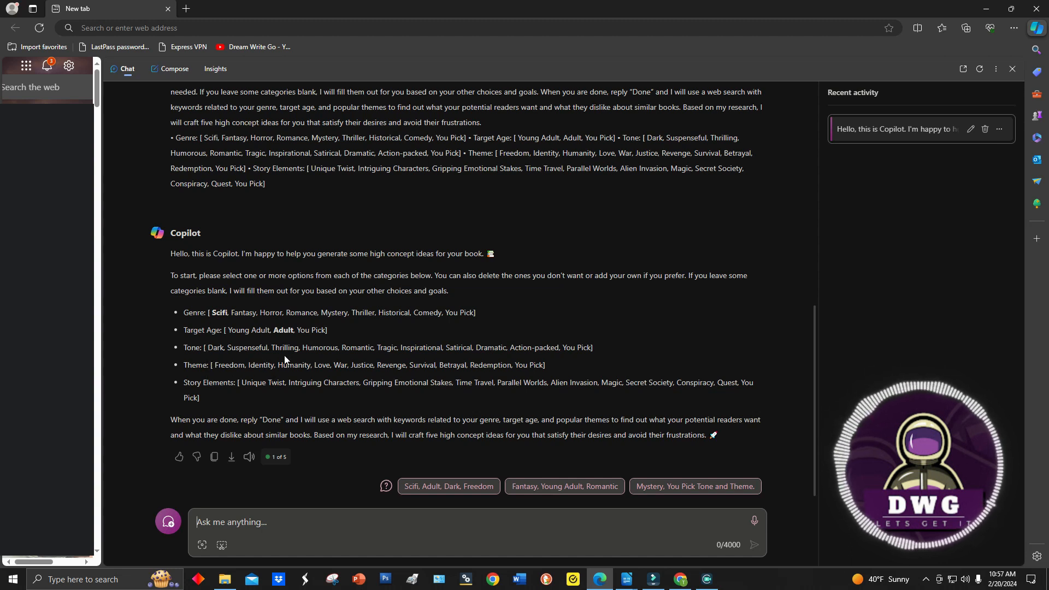
pyautogui.moveTo(301, 359)
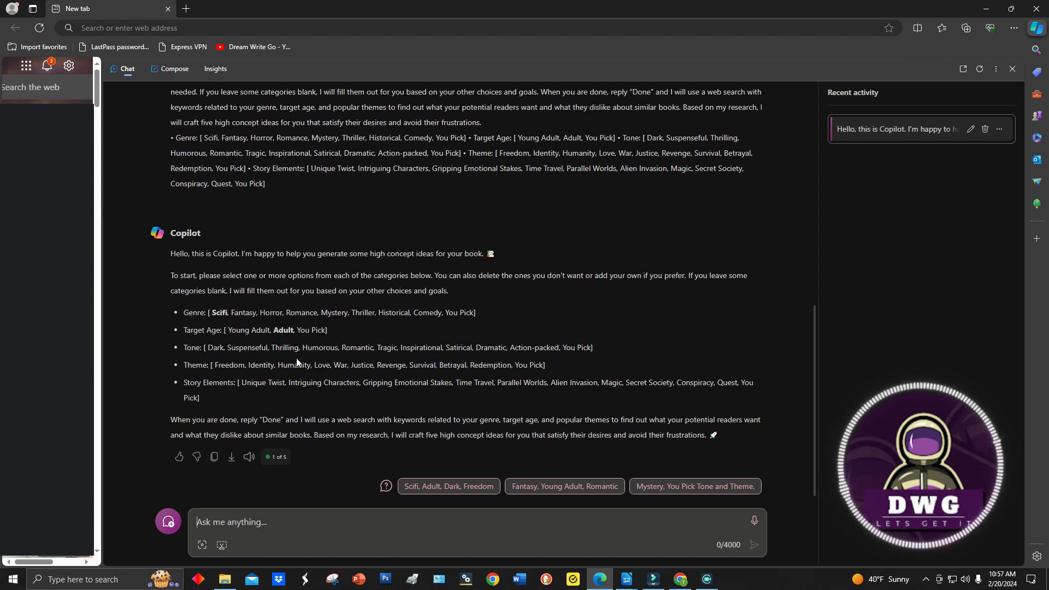
pyautogui.click(267, 522)
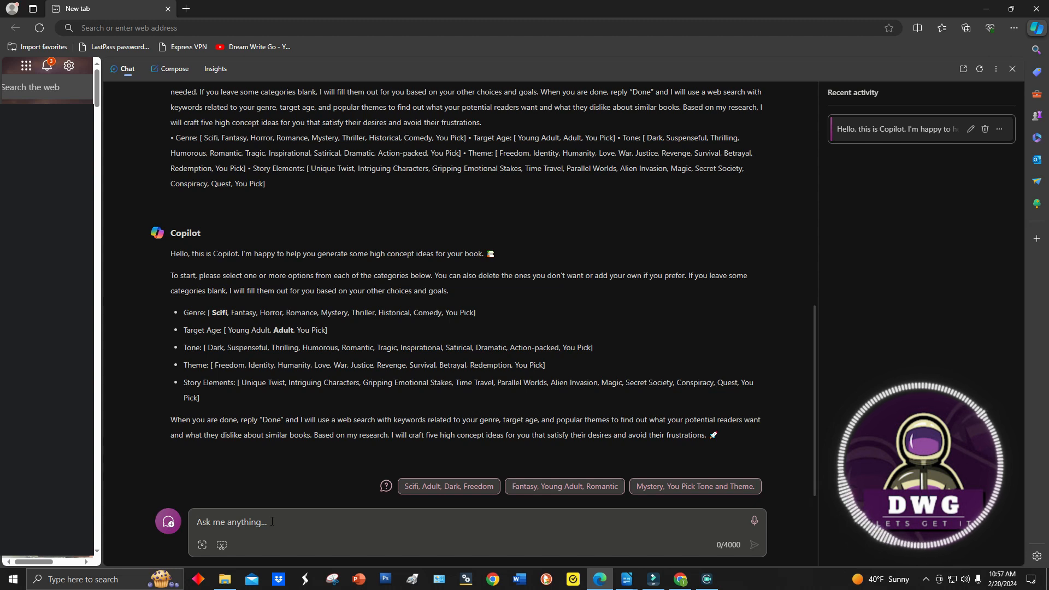
# Type and send the reply 'Genre Romance, thriller,' after fixing the thriller typo.
pyautogui.write('G')
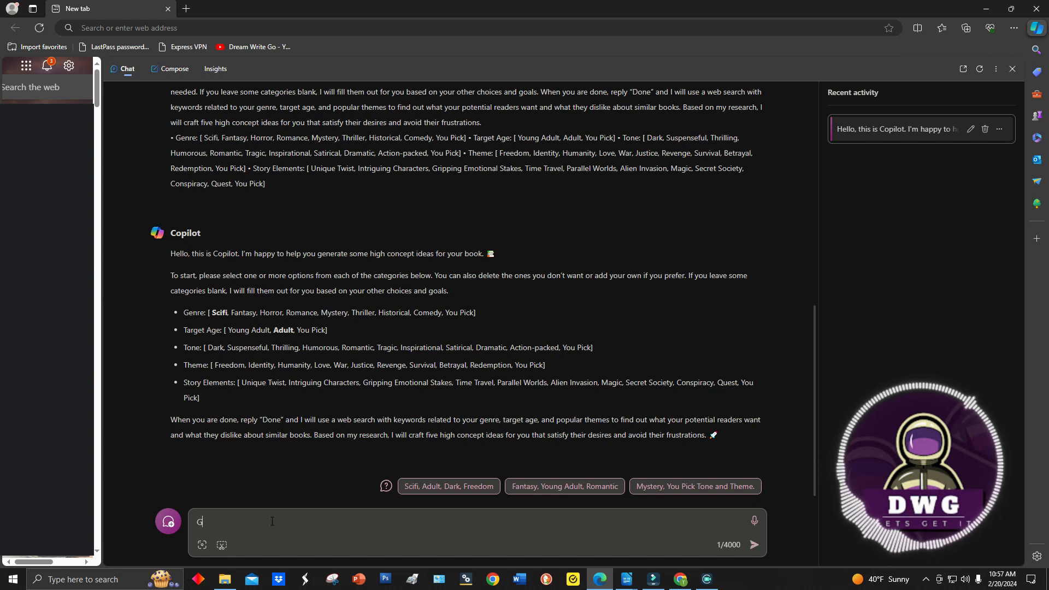
pyautogui.write('enre')
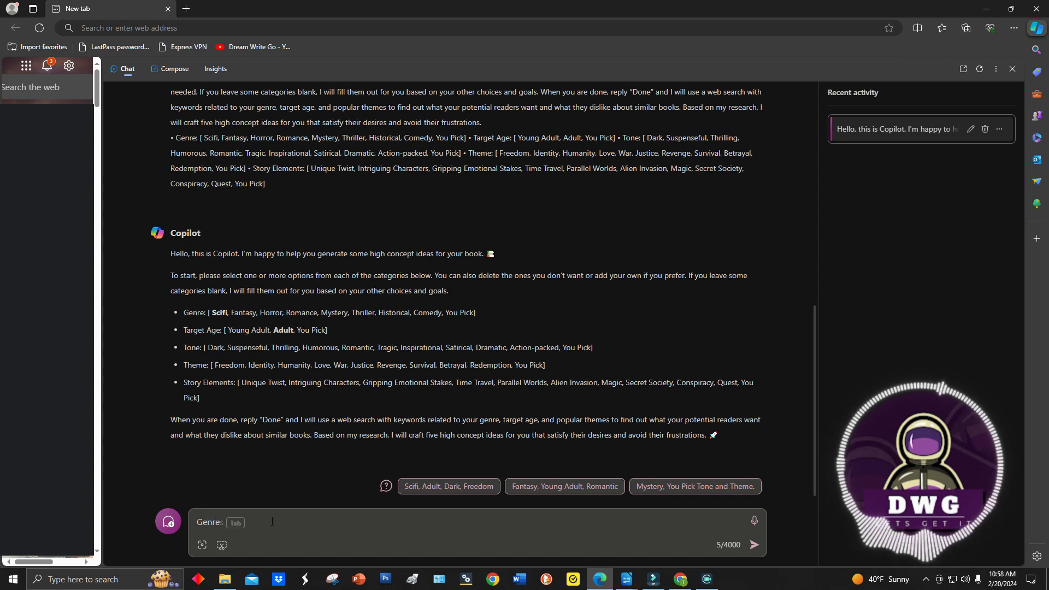
pyautogui.write('o')
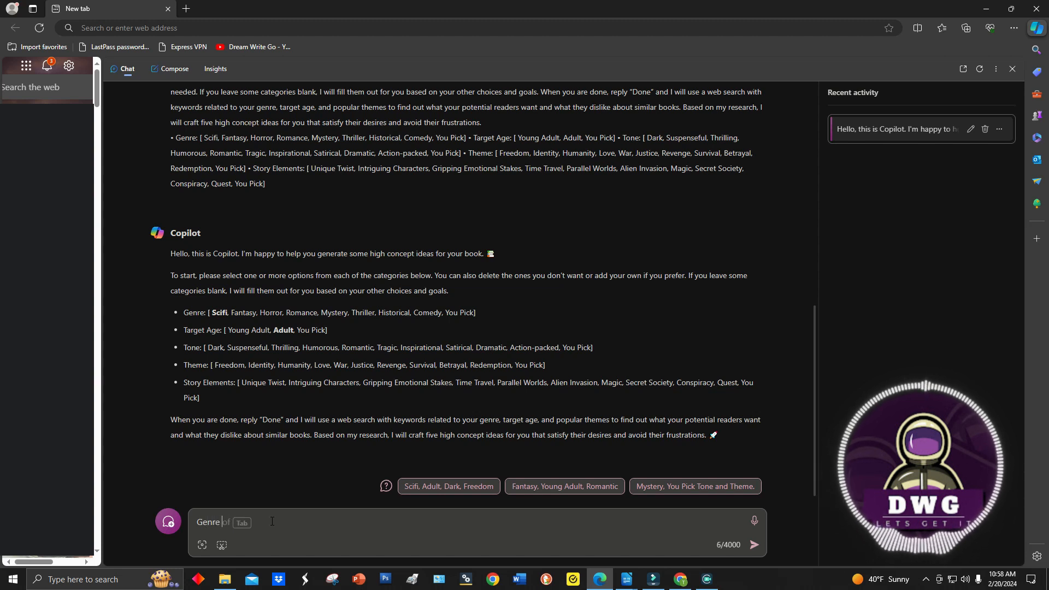
pyautogui.write('Romance')
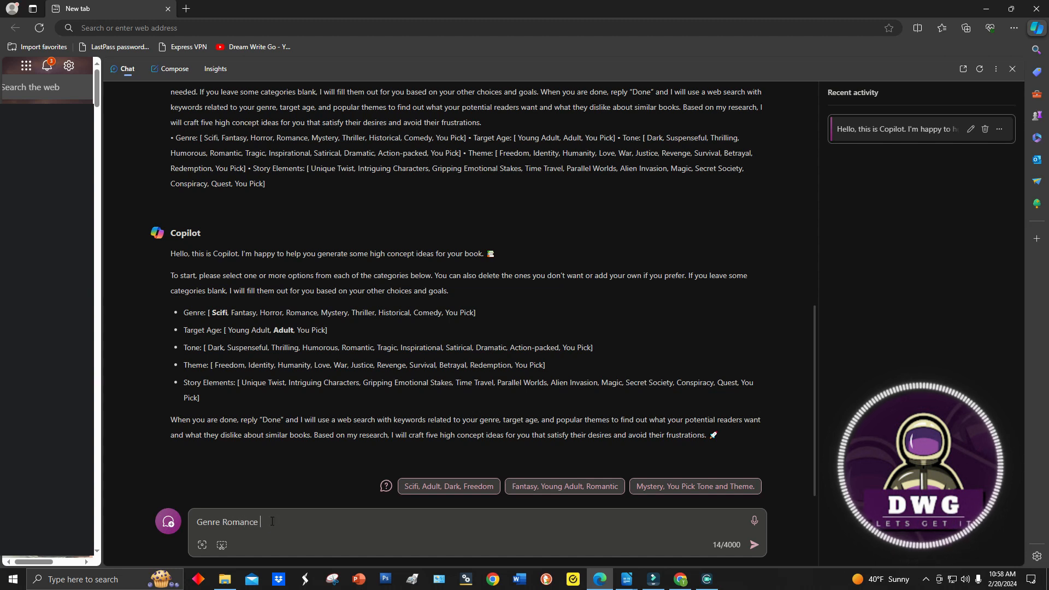
pyautogui.write(',')
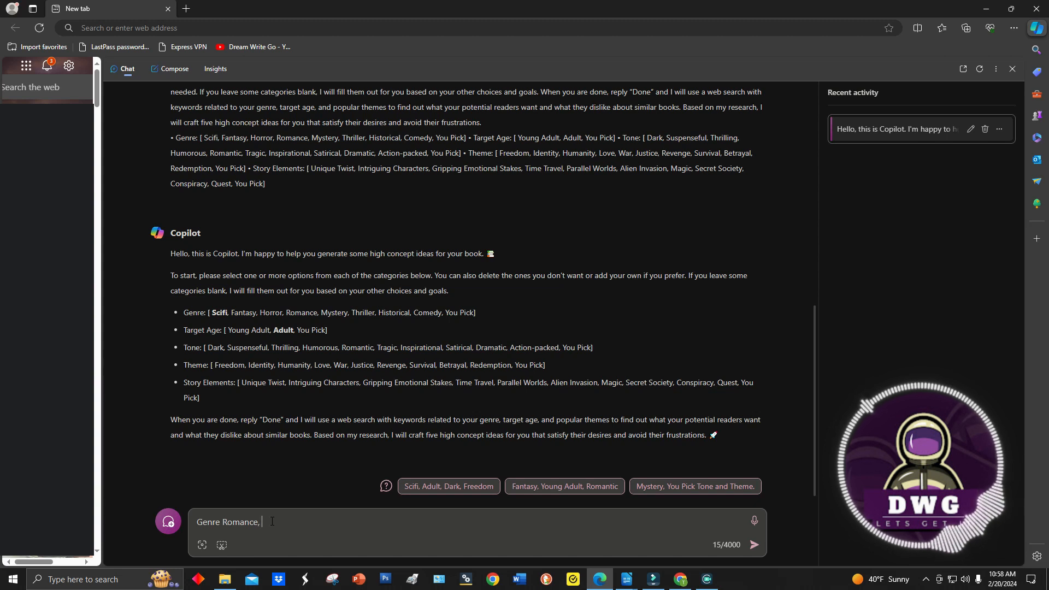
pyautogui.write('thi')
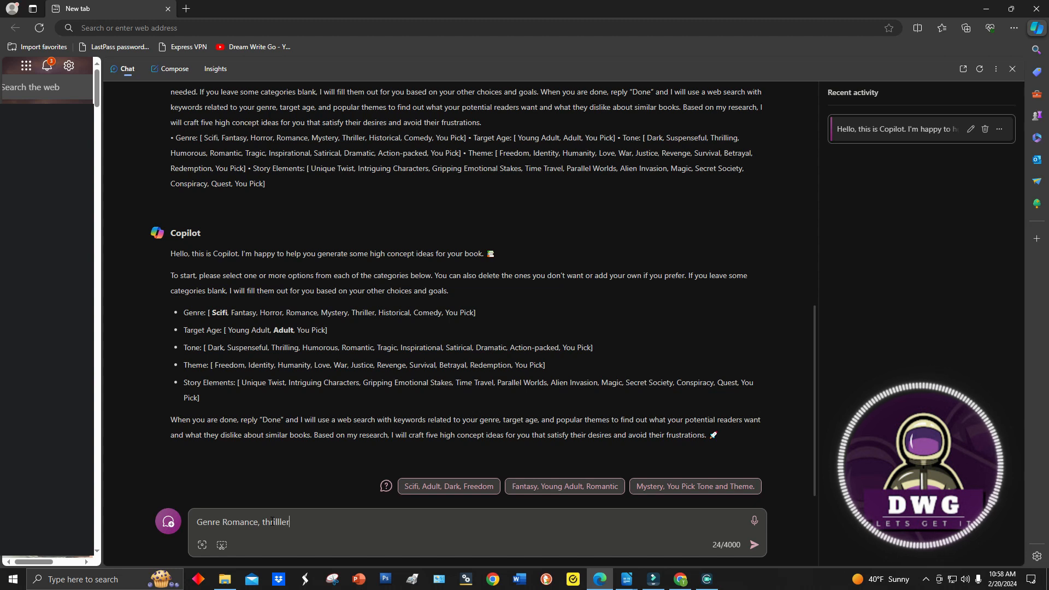
pyautogui.write('l')
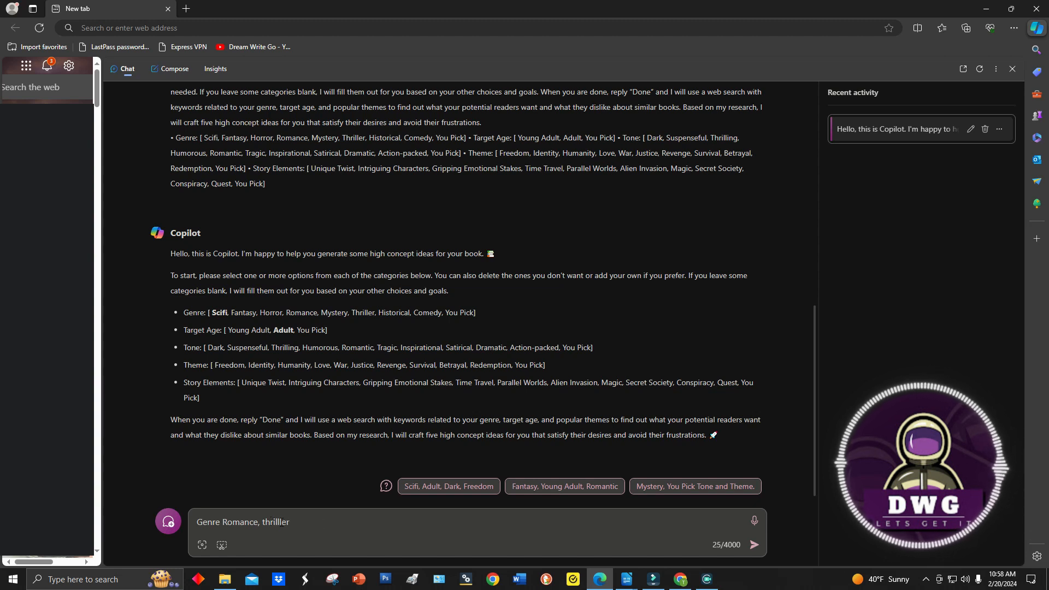
pyautogui.press('Backspace')
pyautogui.write(',')
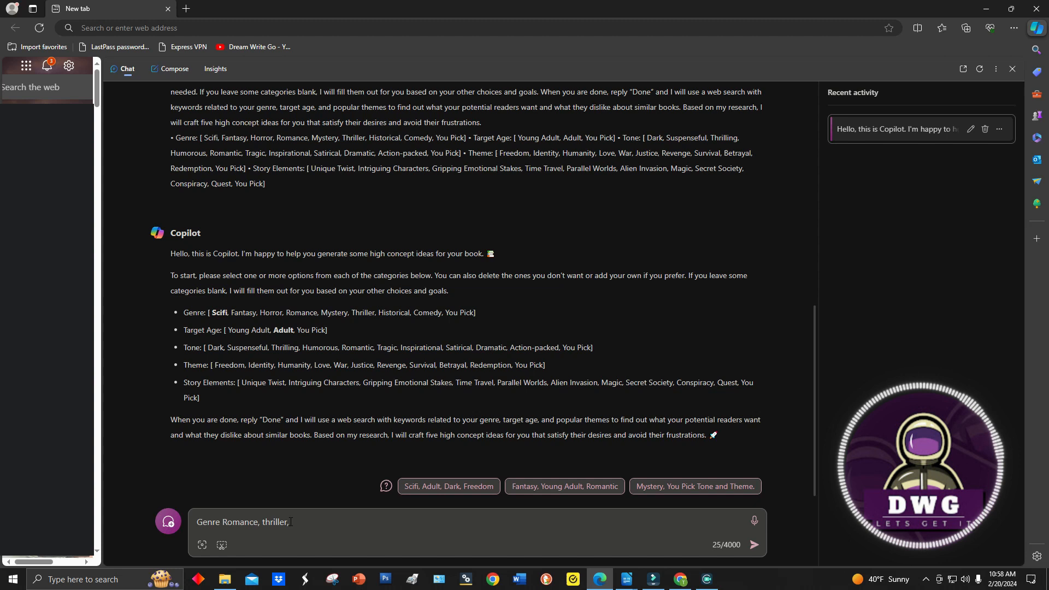
pyautogui.click(754, 545)
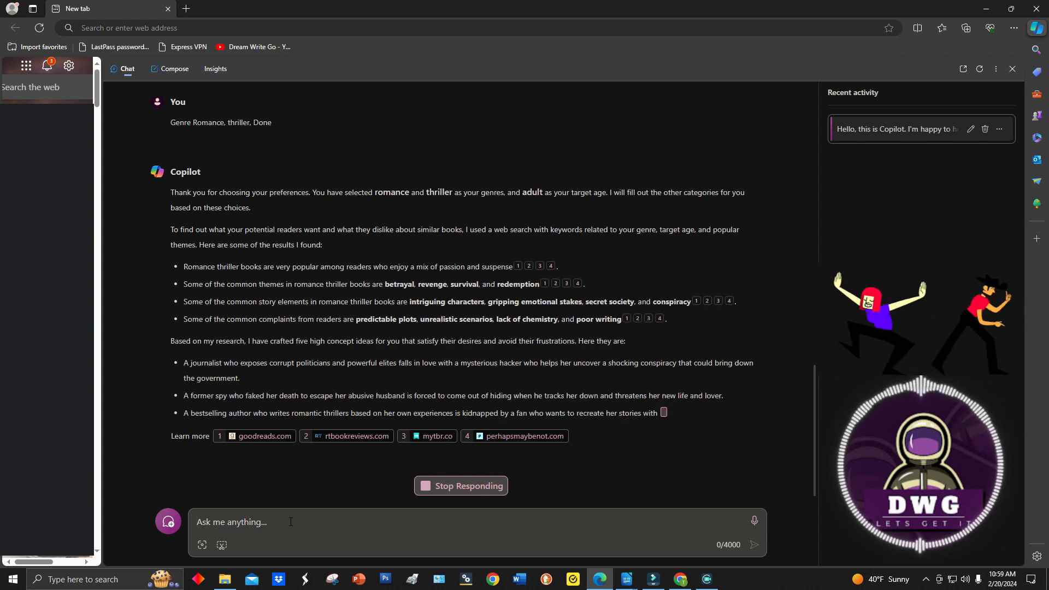
pyautogui.scroll(-3)
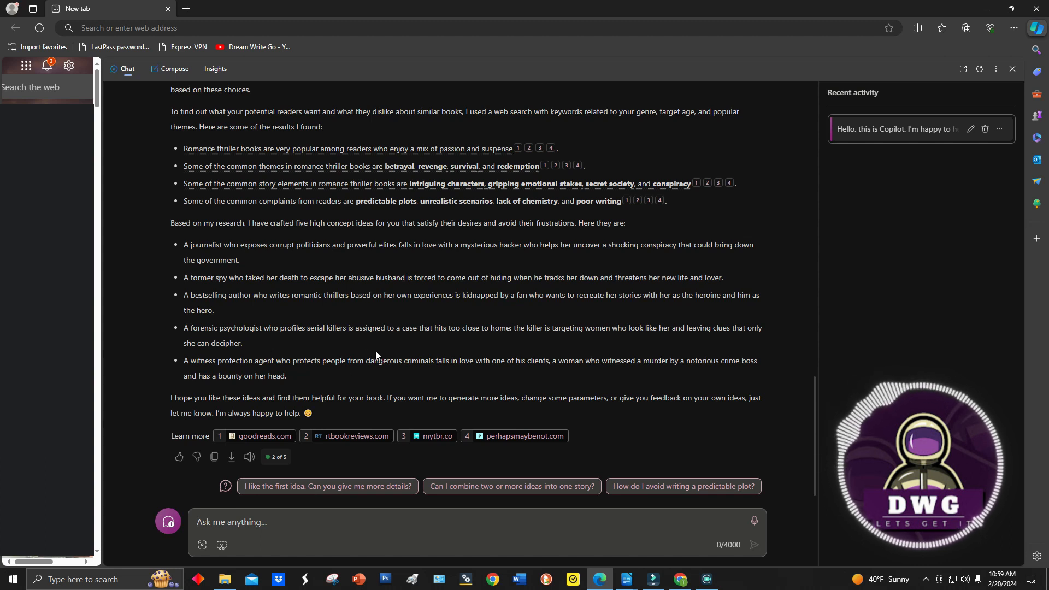
pyautogui.scroll(3)
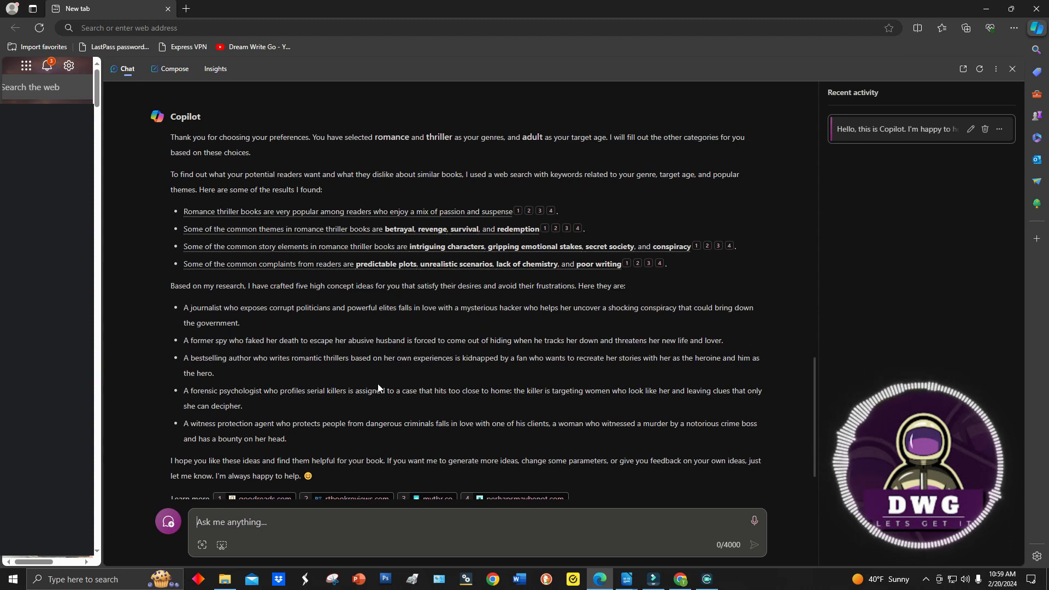
pyautogui.moveTo(568, 203)
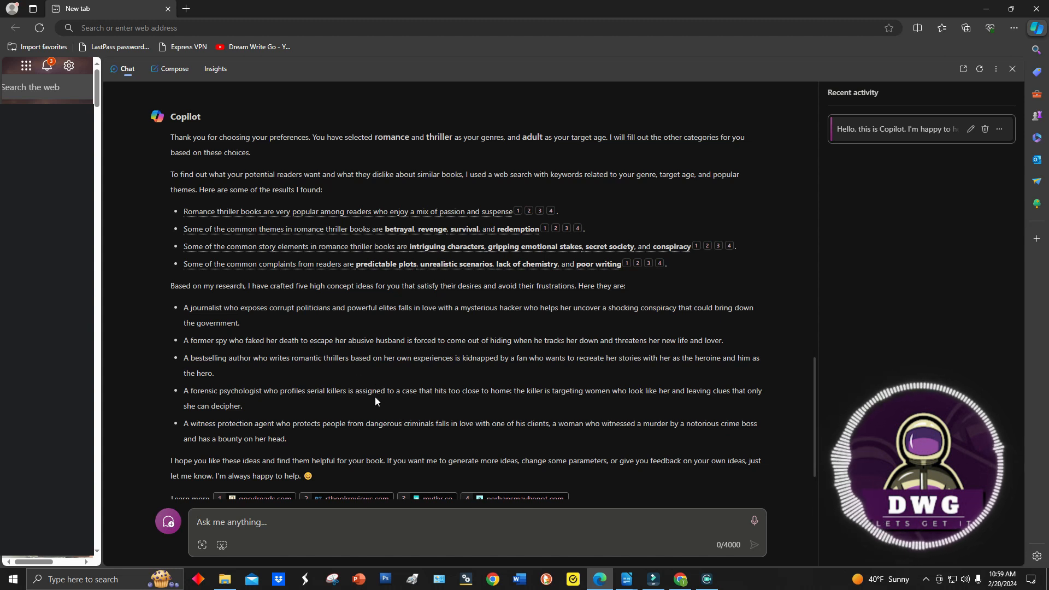
pyautogui.scroll(-3)
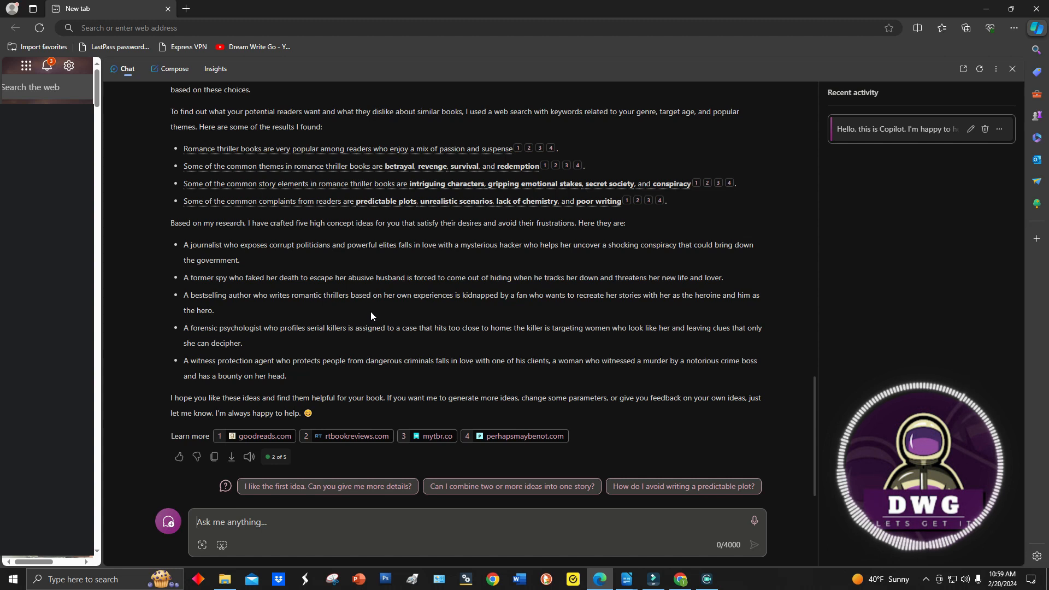
pyautogui.moveTo(328, 292)
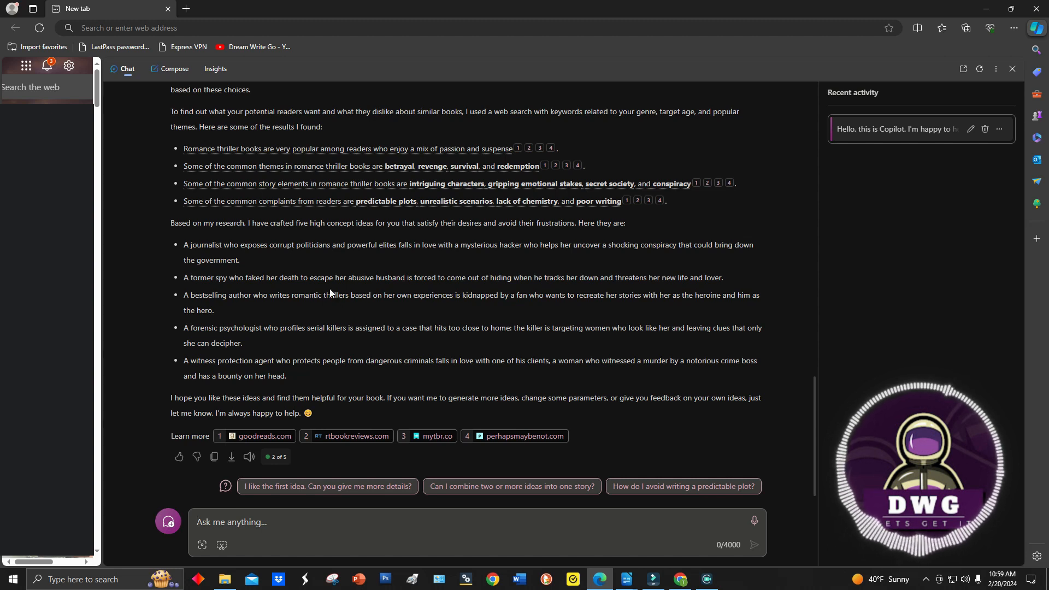
pyautogui.moveTo(254, 236)
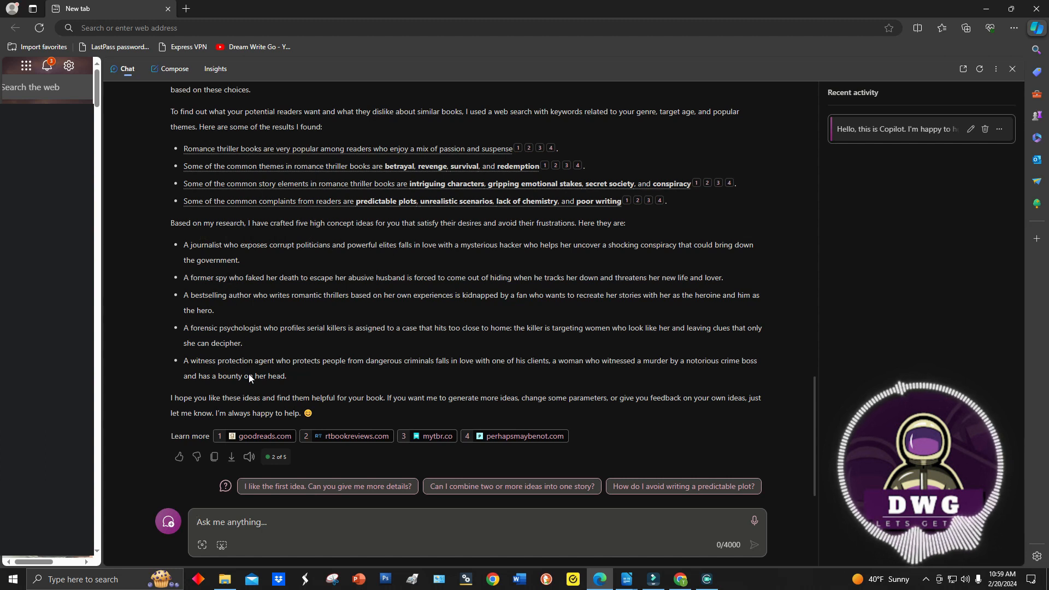
pyautogui.moveTo(298, 390)
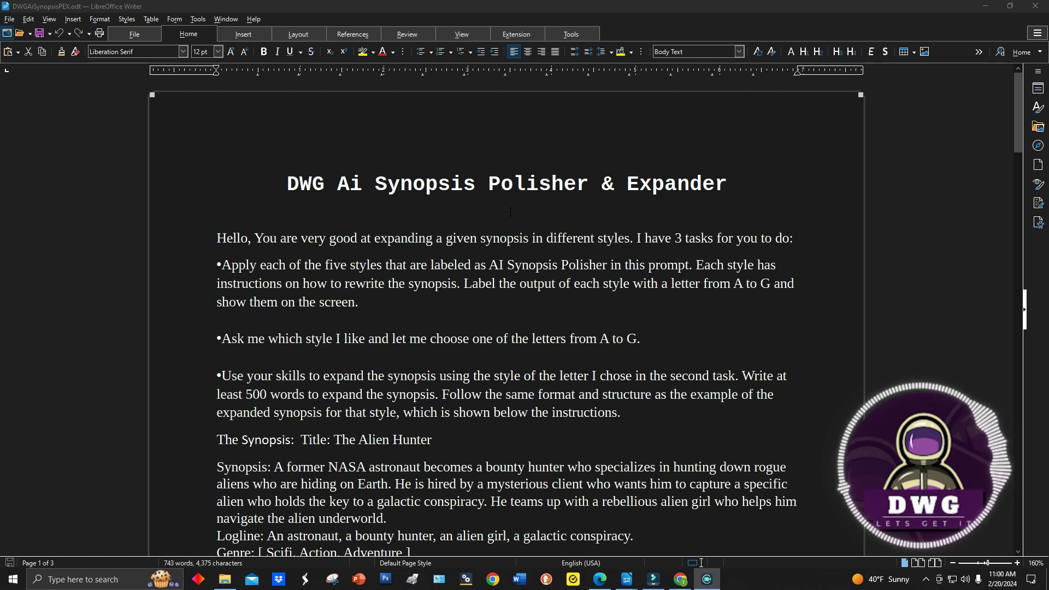
# Scroll through the Writer document reviewing the Alien Hunter synopsis and seven polish styles.
pyautogui.scroll(-3)
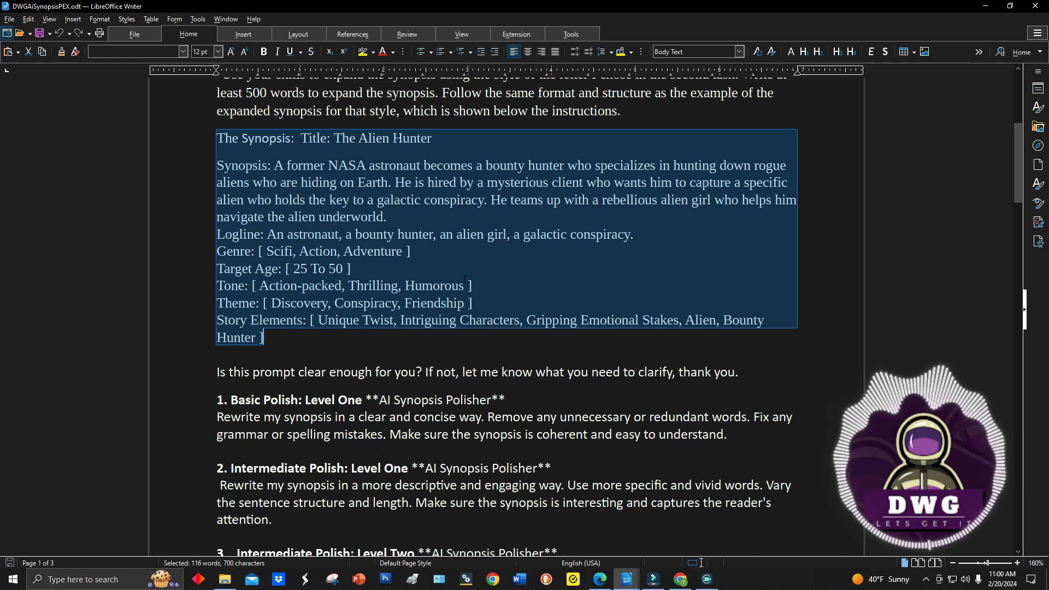
pyautogui.scroll(-3)
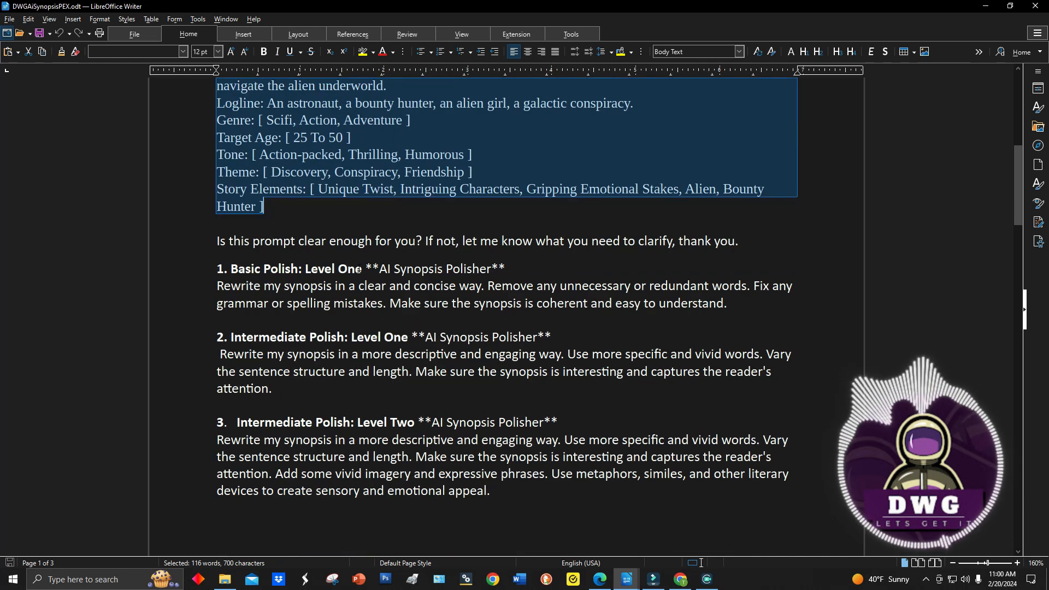
pyautogui.scroll(-3)
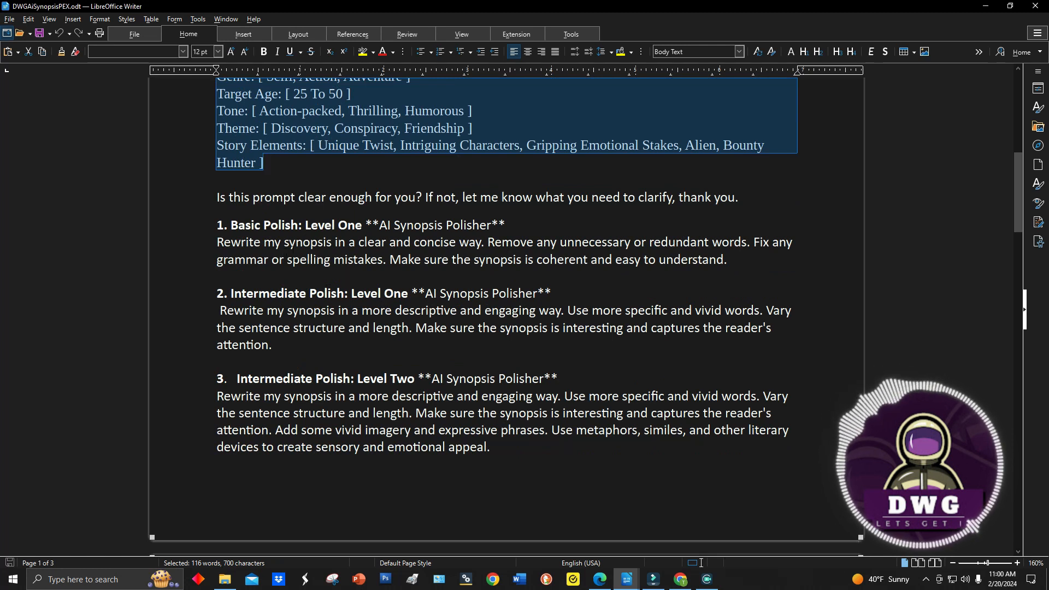
pyautogui.scroll(-3)
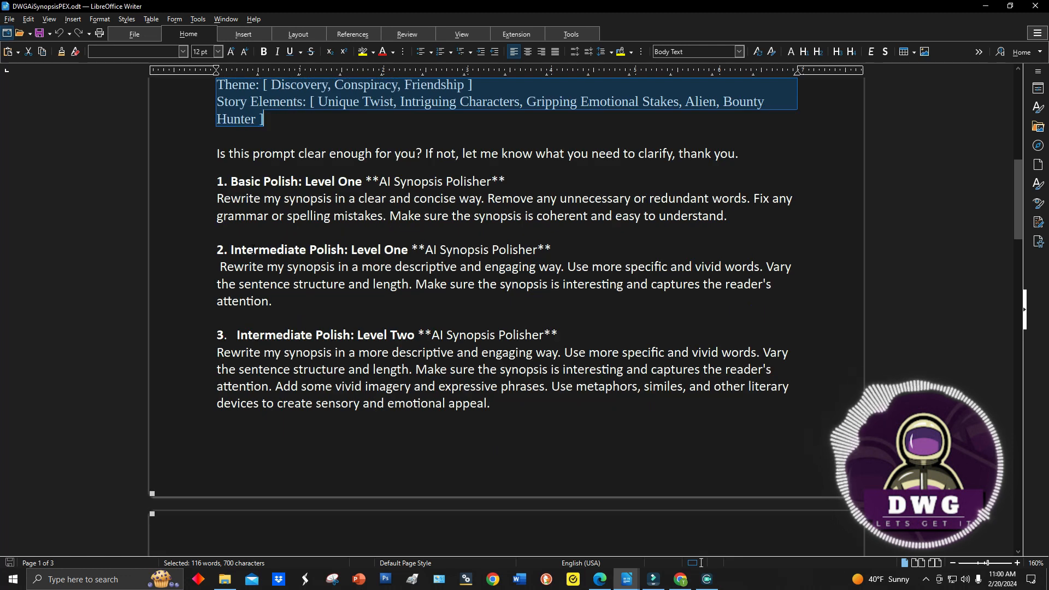
pyautogui.scroll(-3)
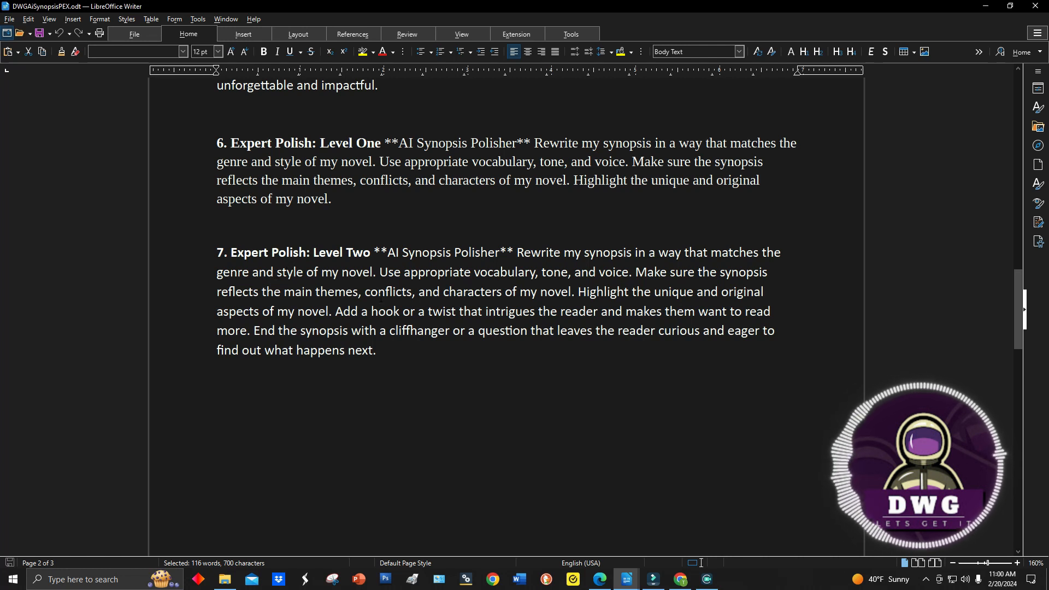
pyautogui.scroll(3)
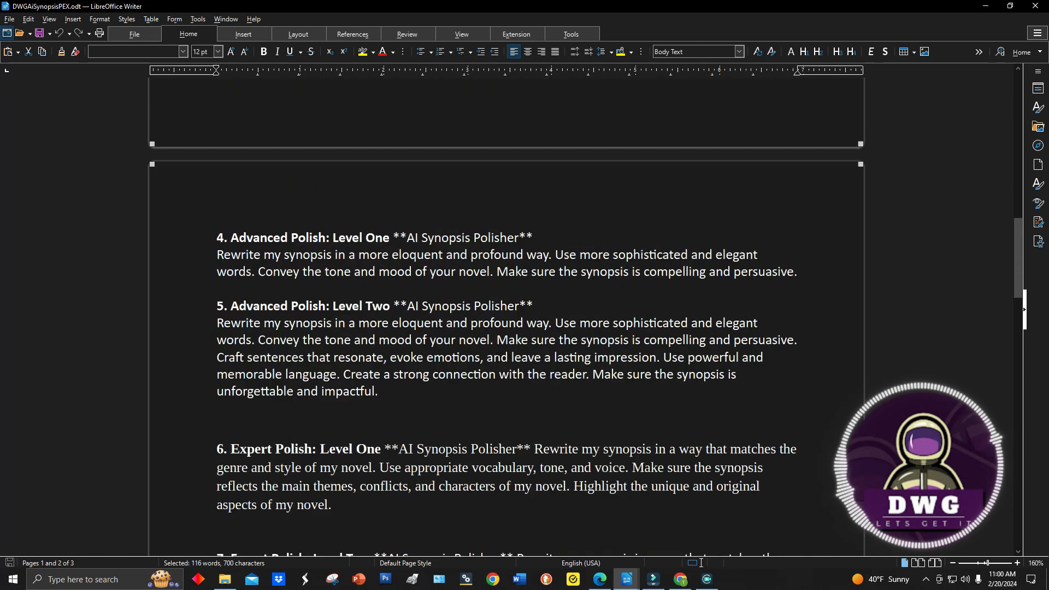
pyautogui.scroll(3)
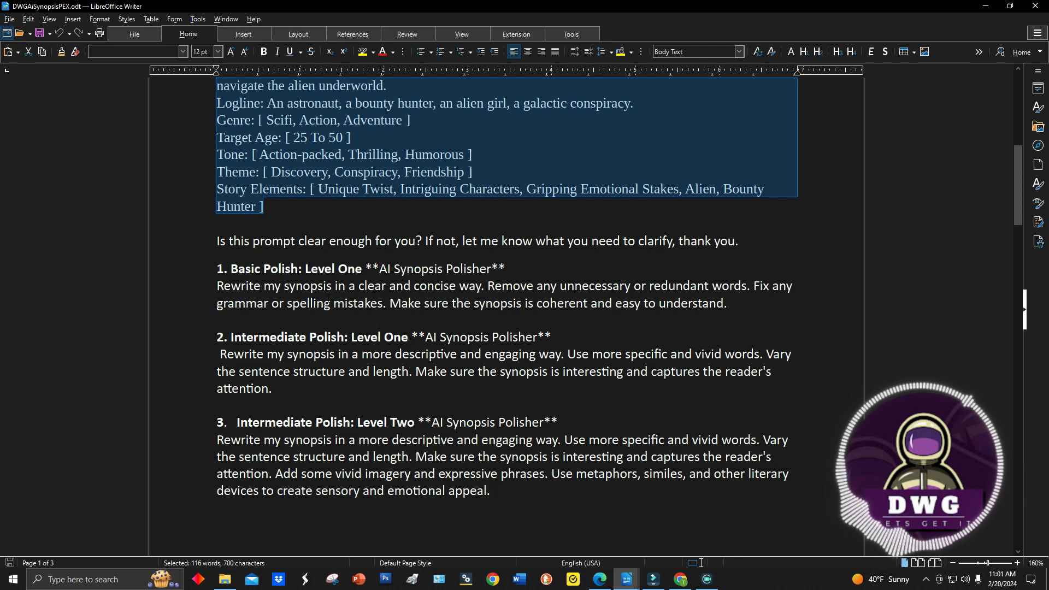
pyautogui.scroll(-3)
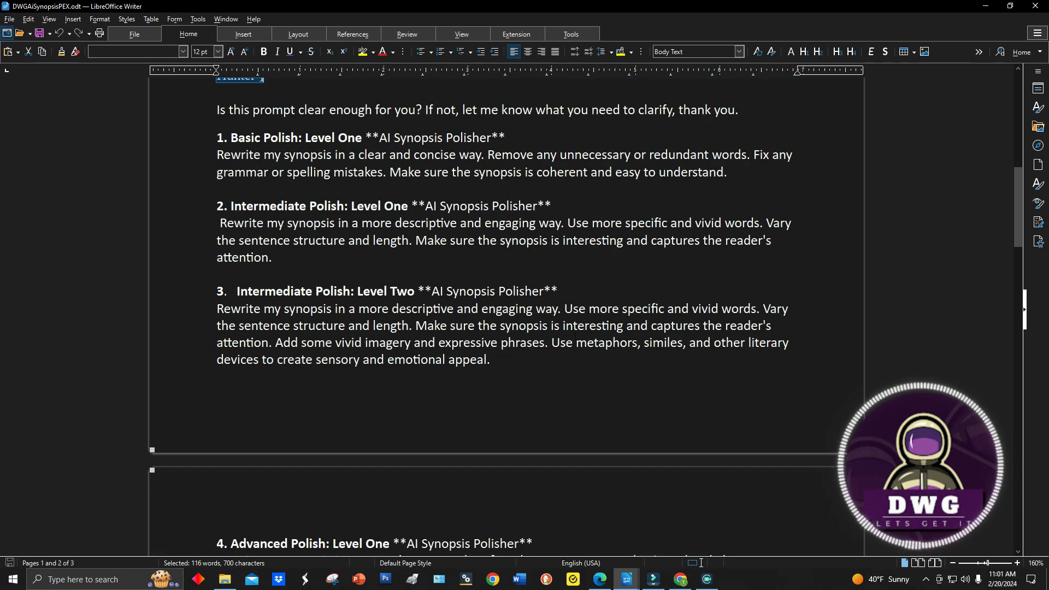
pyautogui.scroll(-3)
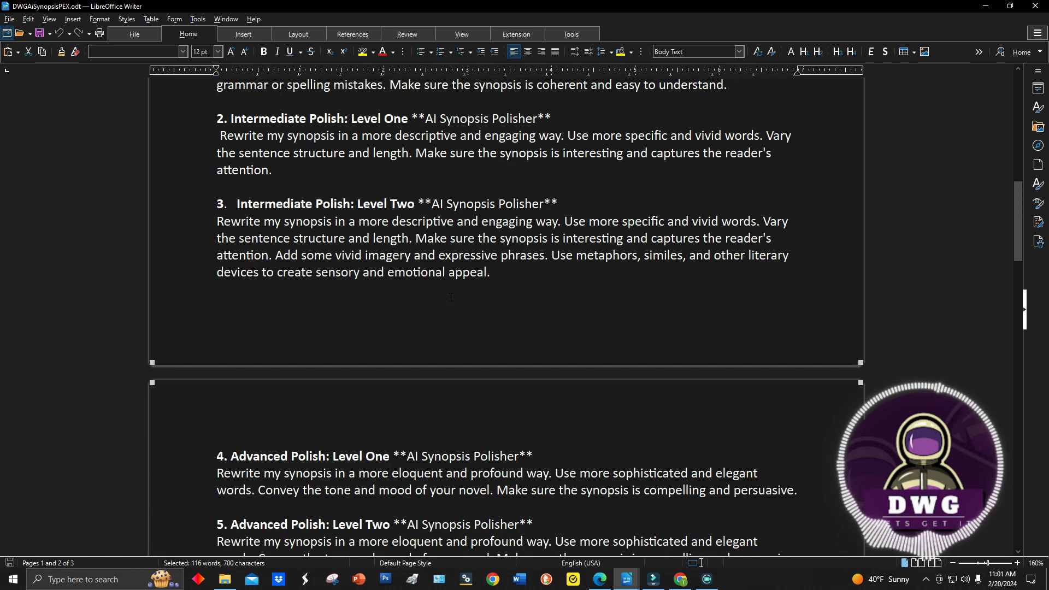
pyautogui.scroll(-3)
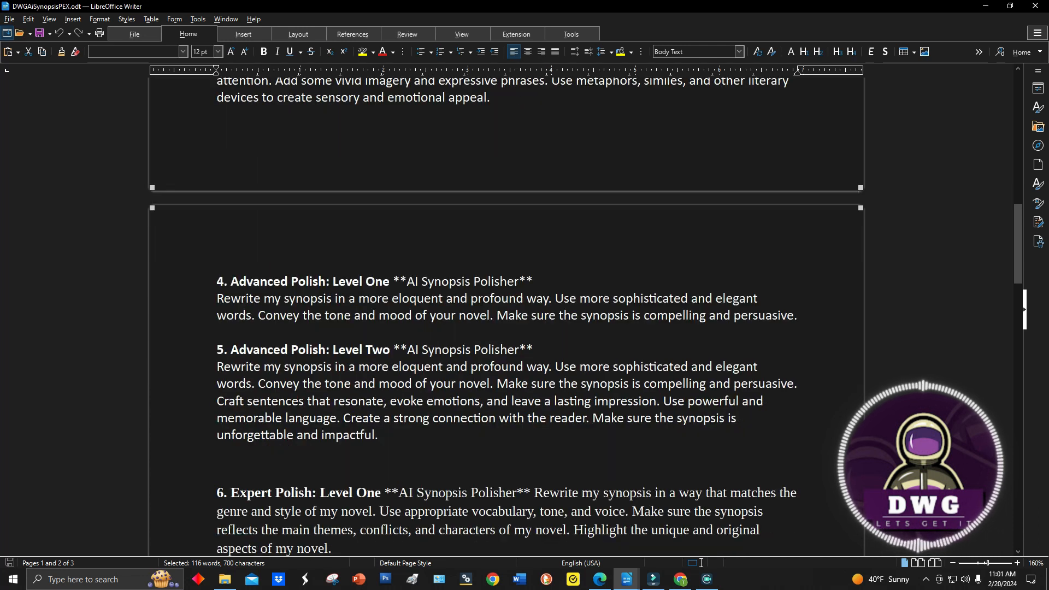
pyautogui.scroll(-3)
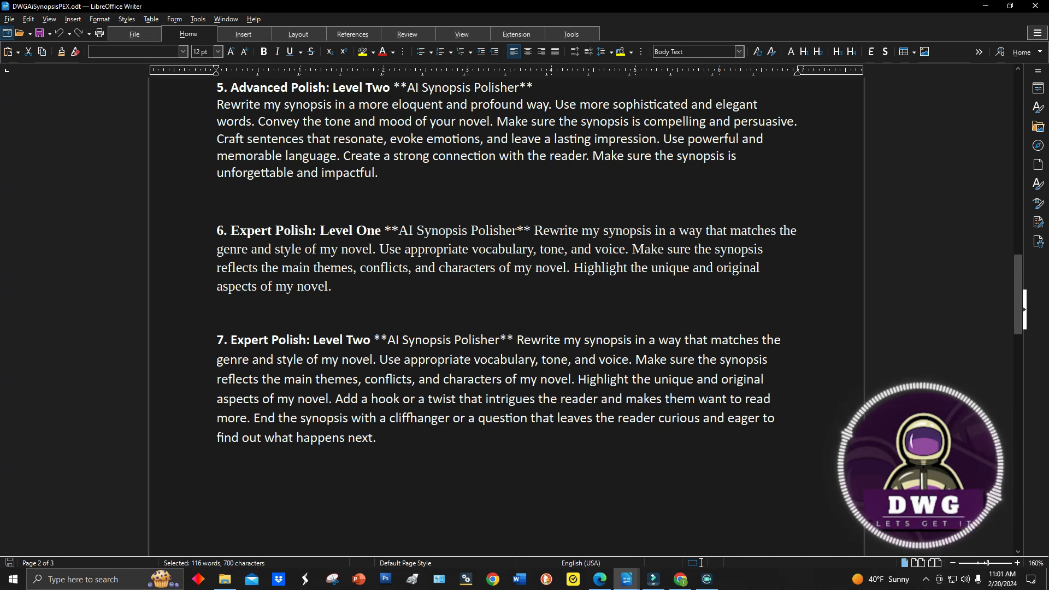
pyautogui.scroll(3)
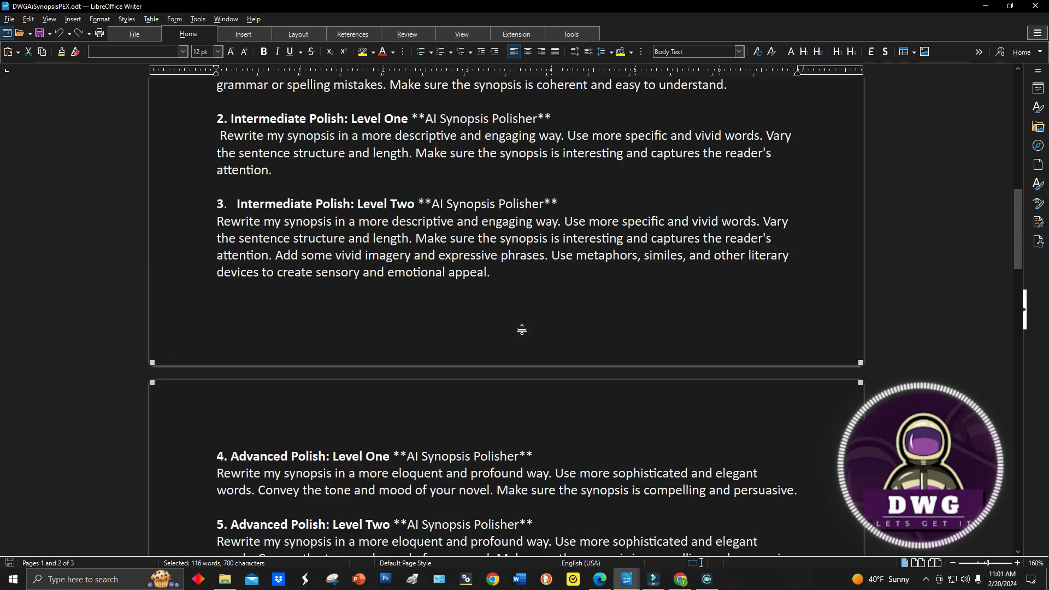
pyautogui.scroll(3)
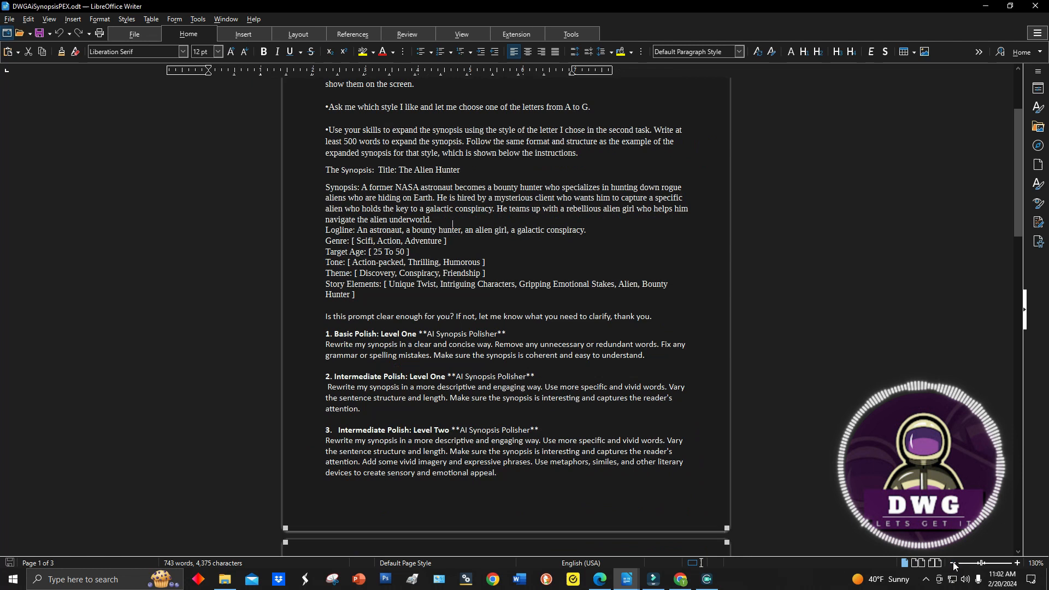
# Zoom out on the Polisher & Expander prompt and take the copied text to Copilot.
pyautogui.click(957, 562)
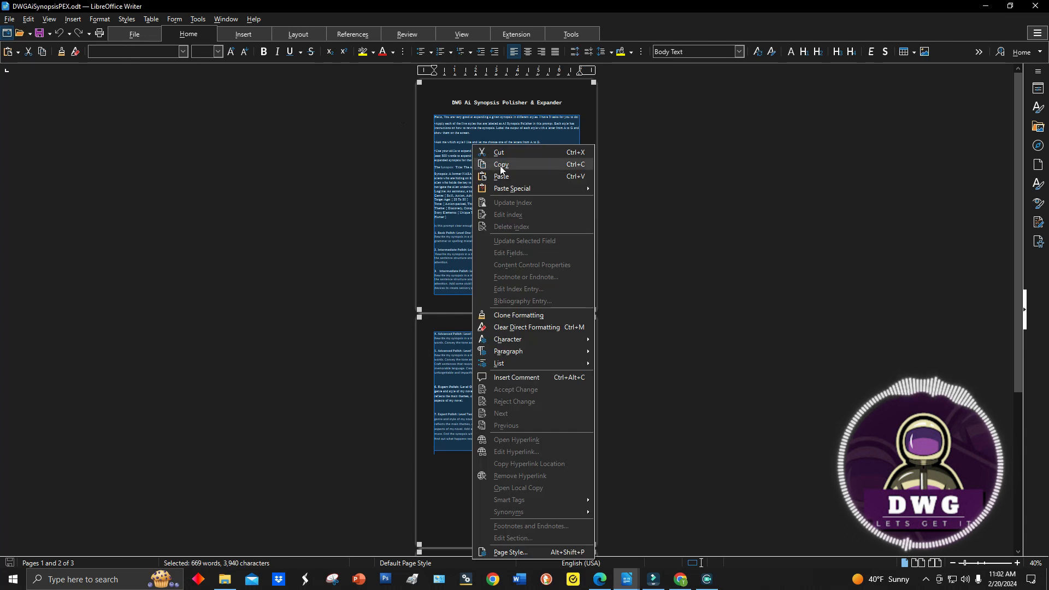
pyautogui.click(601, 578)
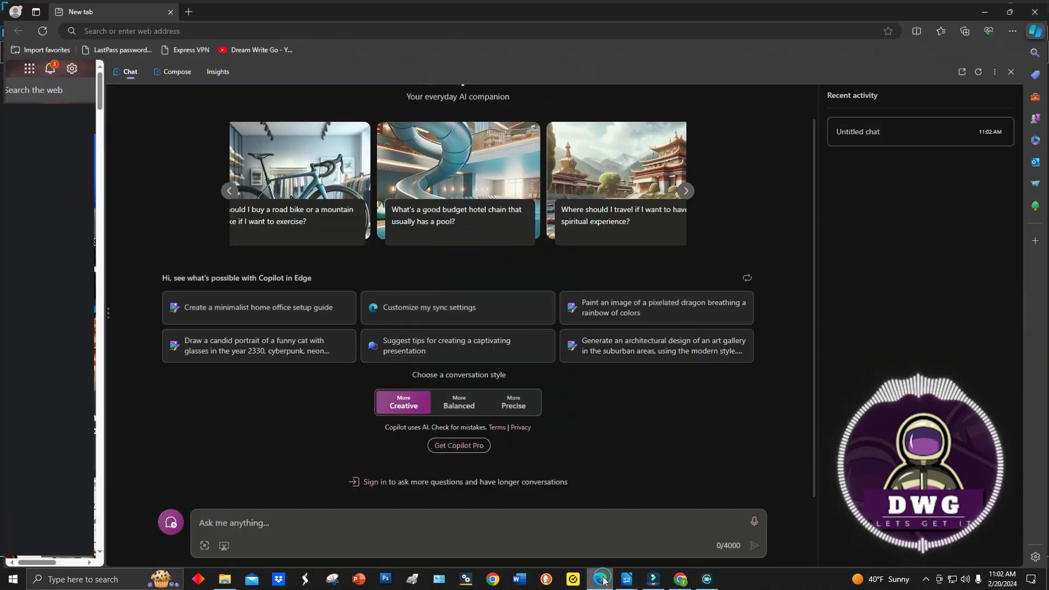
pyautogui.moveTo(403, 400)
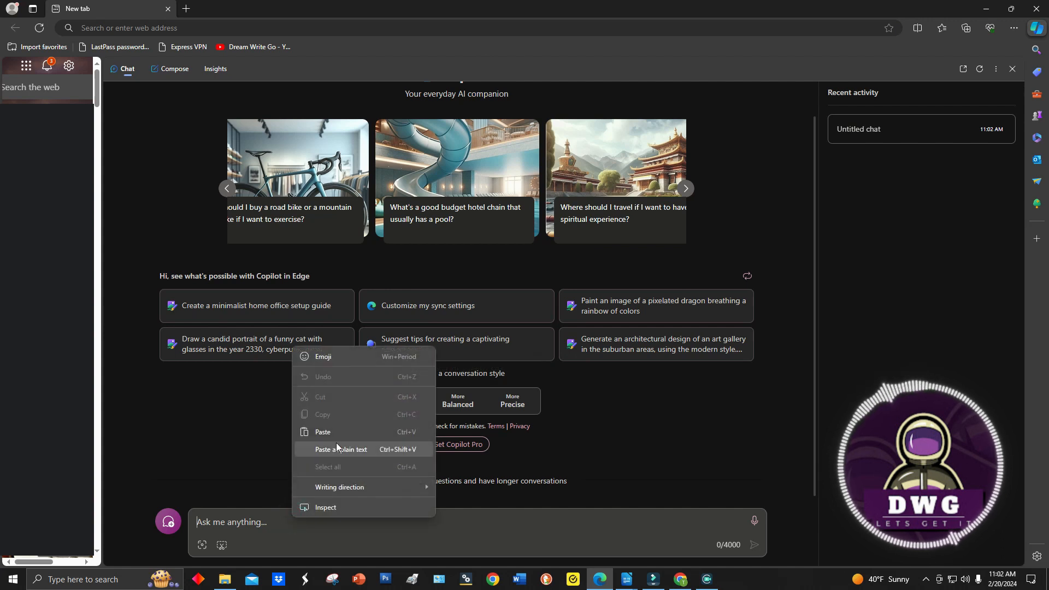
# Paste the Polisher & Expander prompt into the fresh Copilot chat and submit it.
pyautogui.click(340, 449)
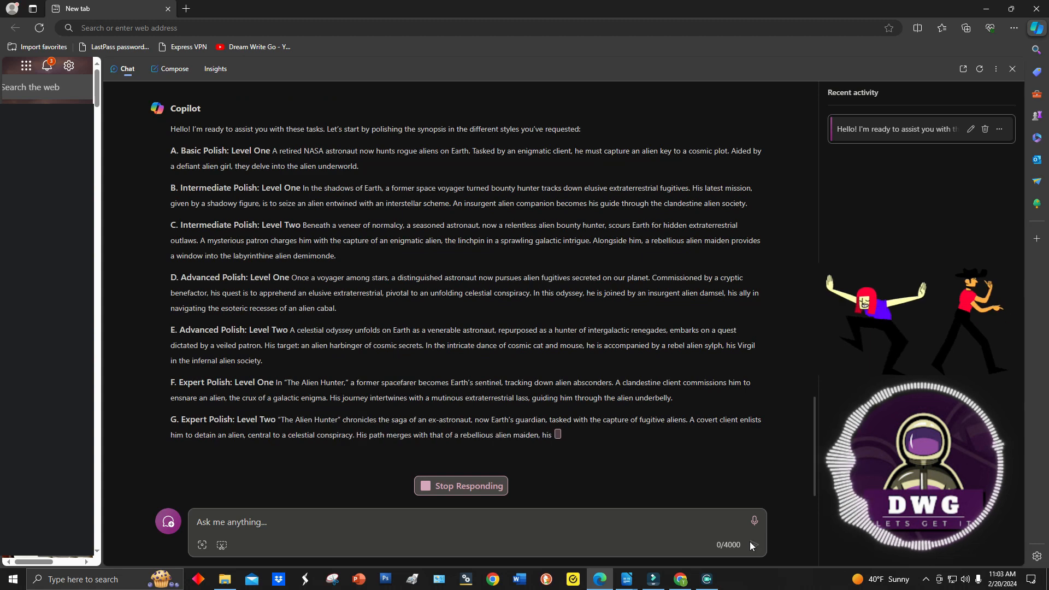
# Scroll through Copilot's polished synopses A–G to the closing style question.
pyautogui.scroll(3)
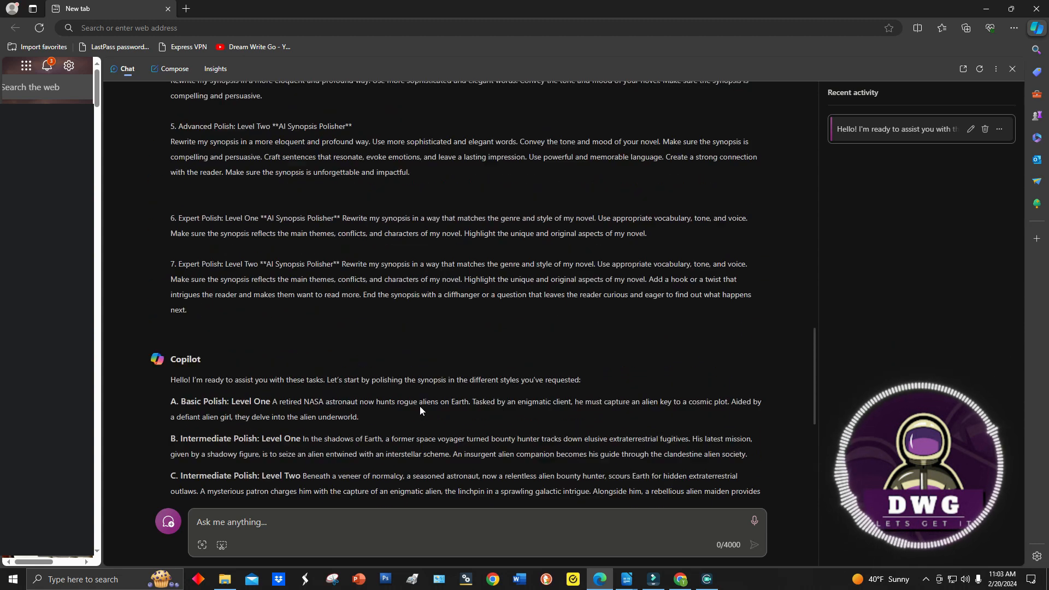
pyautogui.scroll(-3)
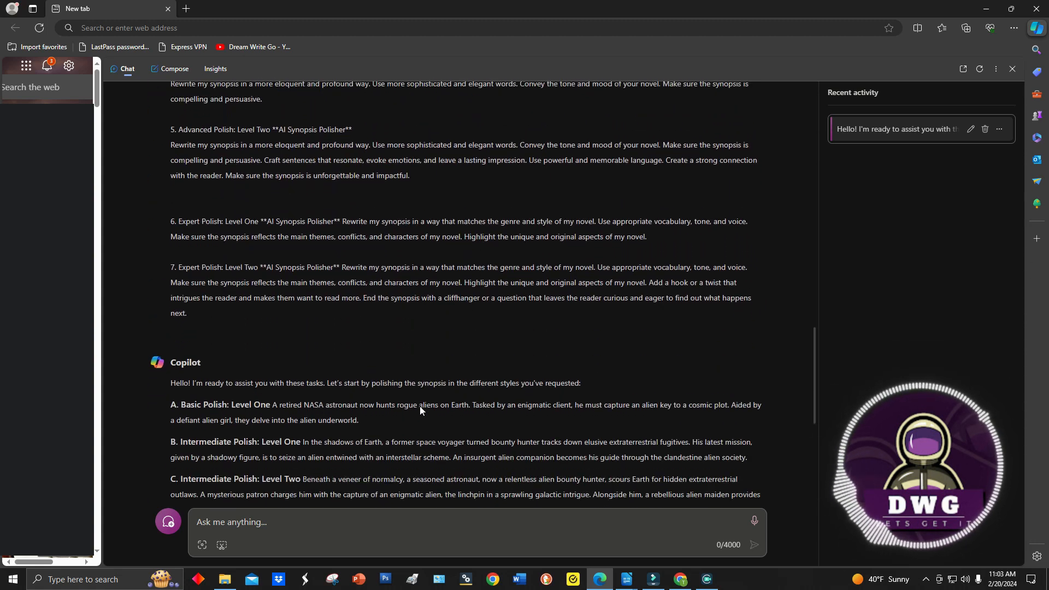
pyautogui.scroll(-3)
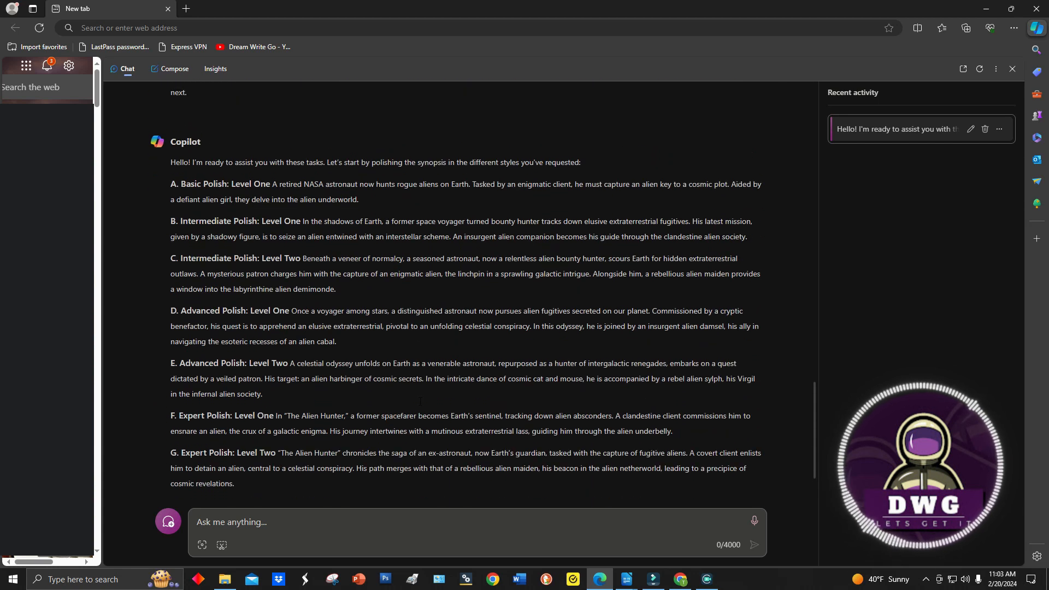
pyautogui.scroll(-3)
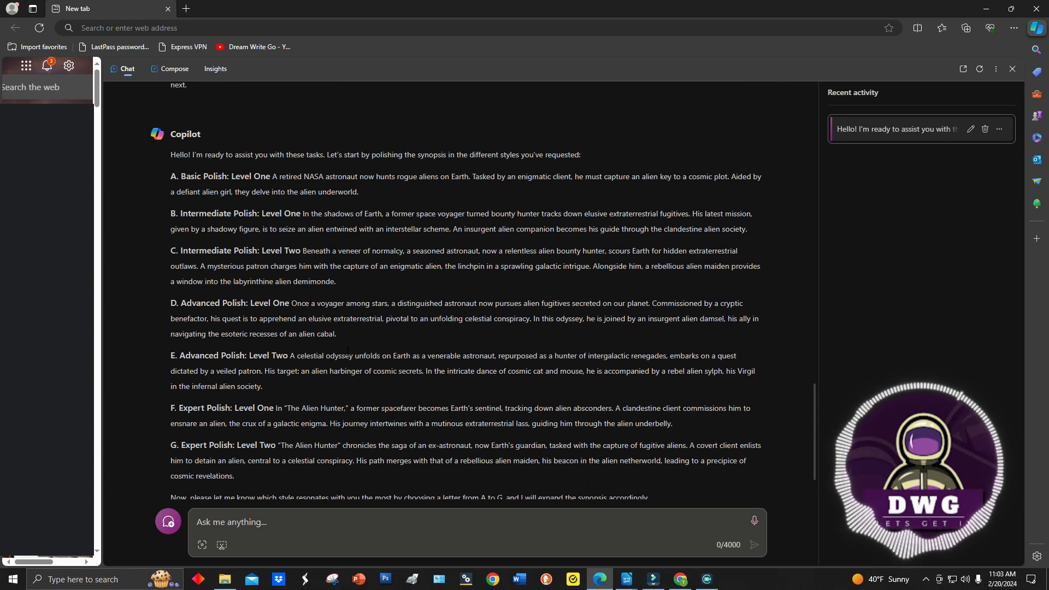
pyautogui.scroll(-3)
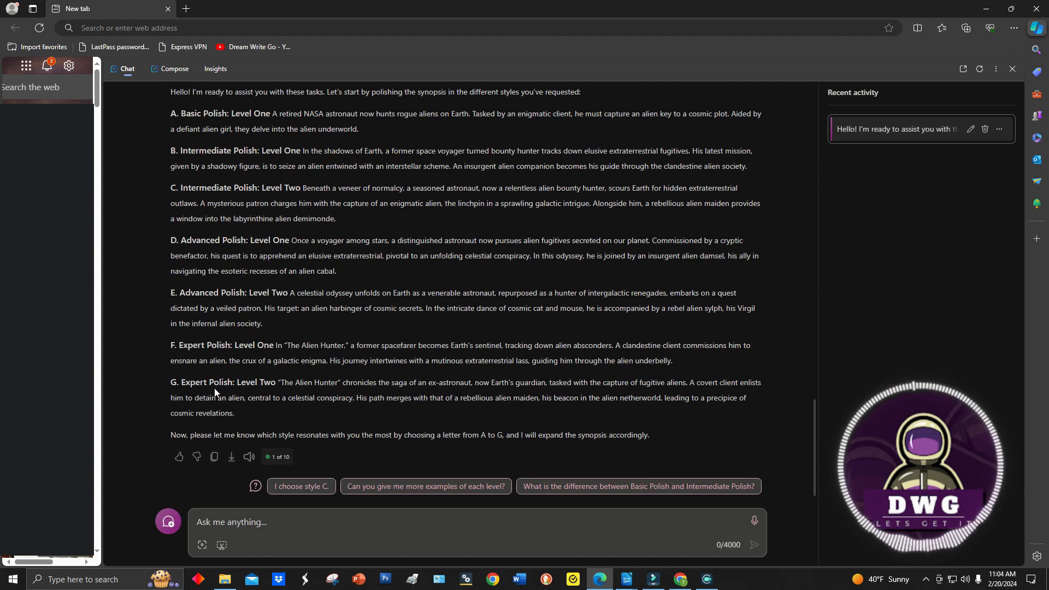
pyautogui.moveTo(191, 449)
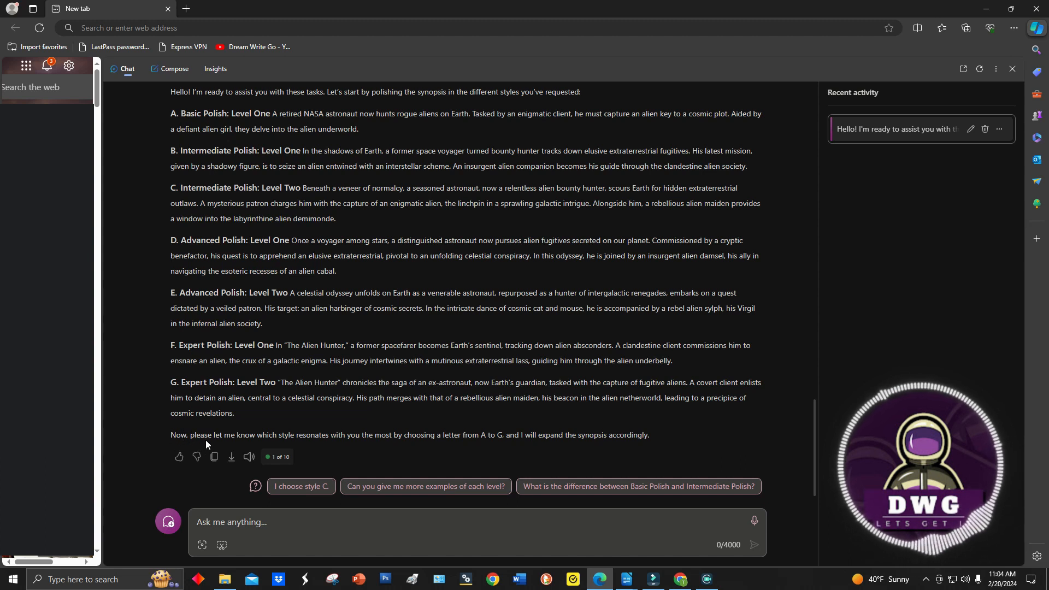
pyautogui.moveTo(365, 455)
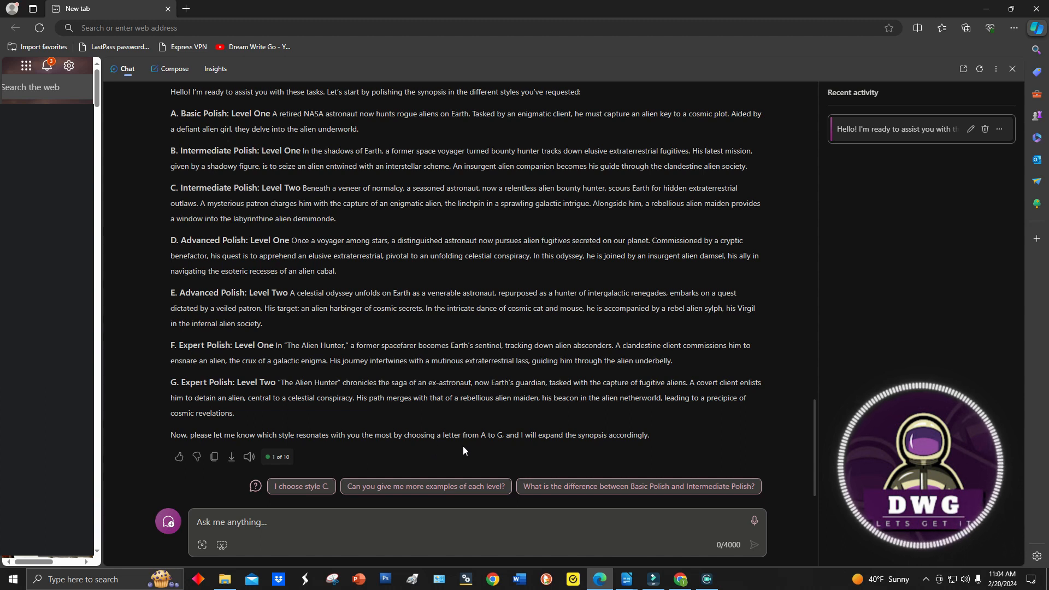
pyautogui.moveTo(516, 451)
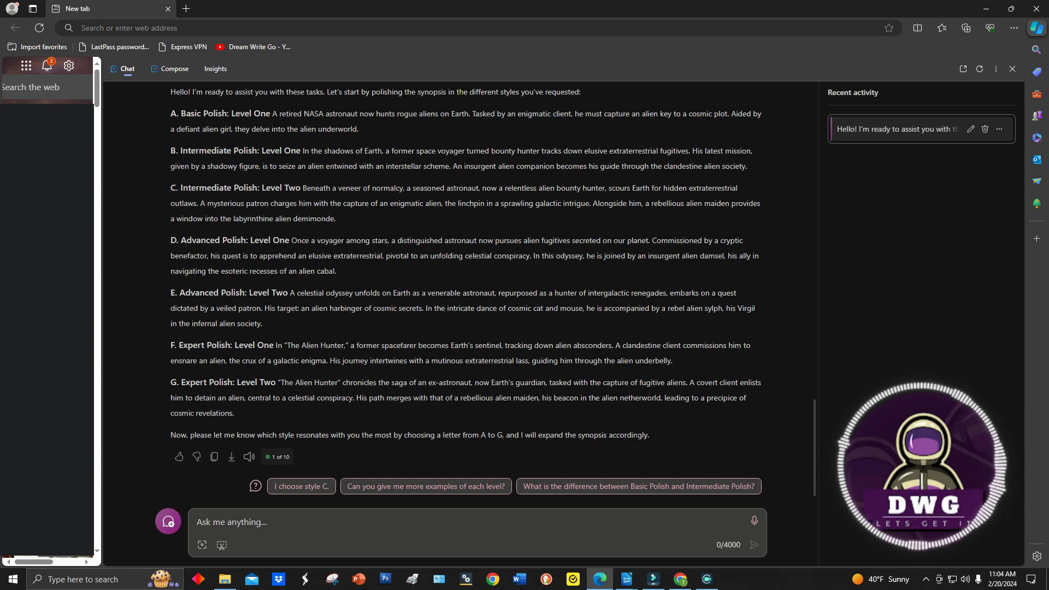
pyautogui.moveTo(459, 394)
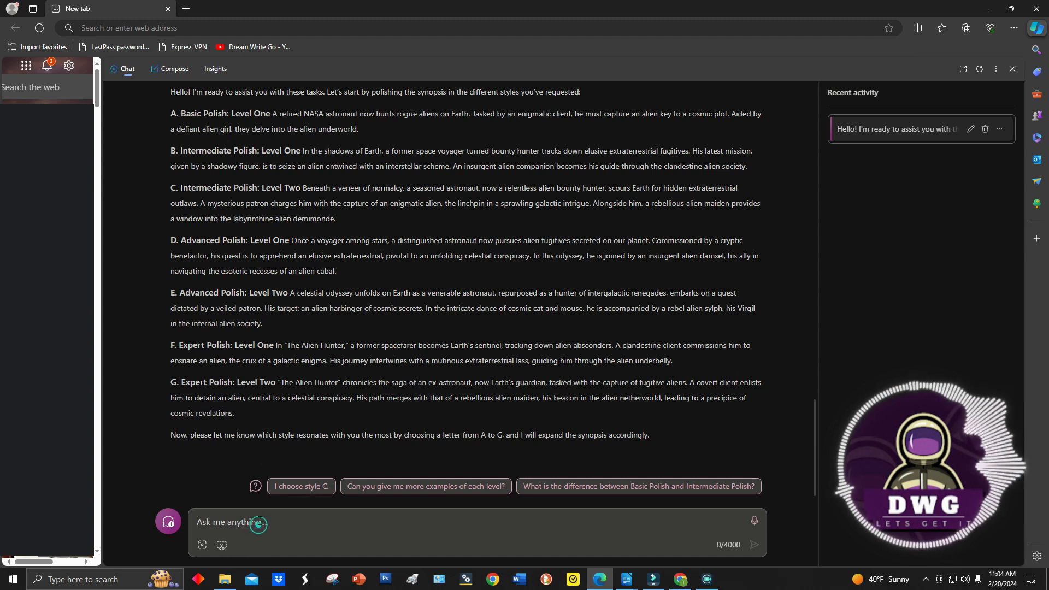
# Reply 'g' to choose style G and scroll through the expanded synopsis.
pyautogui.write('g')
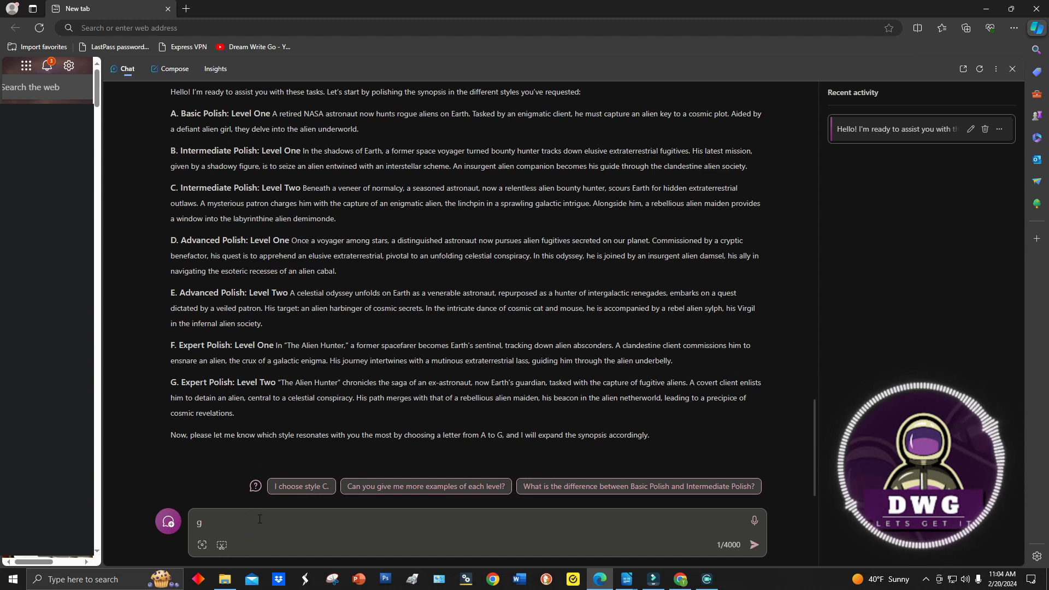
pyautogui.click(753, 544)
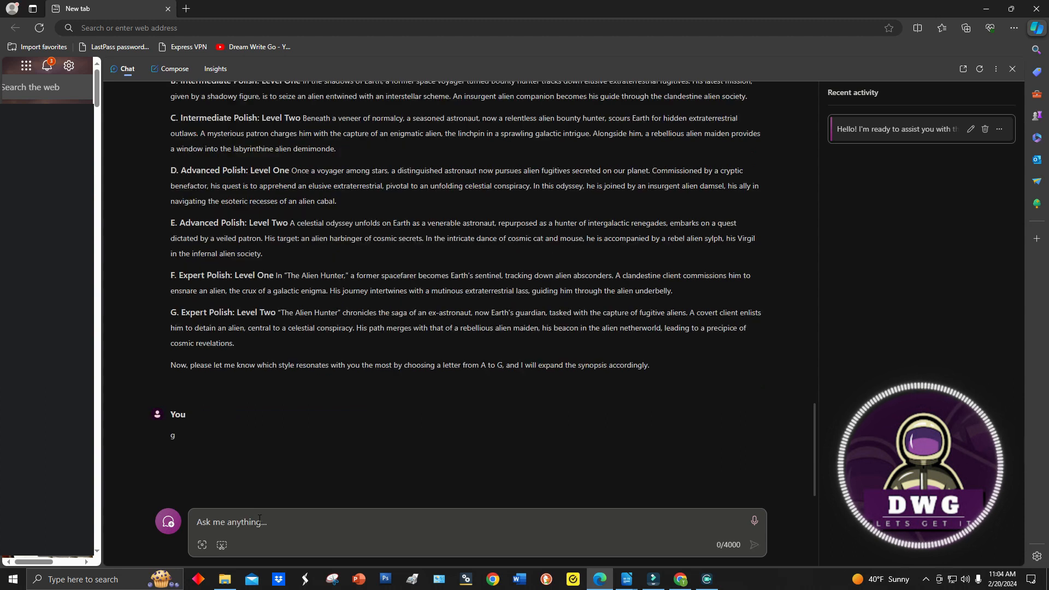
pyautogui.click(754, 544)
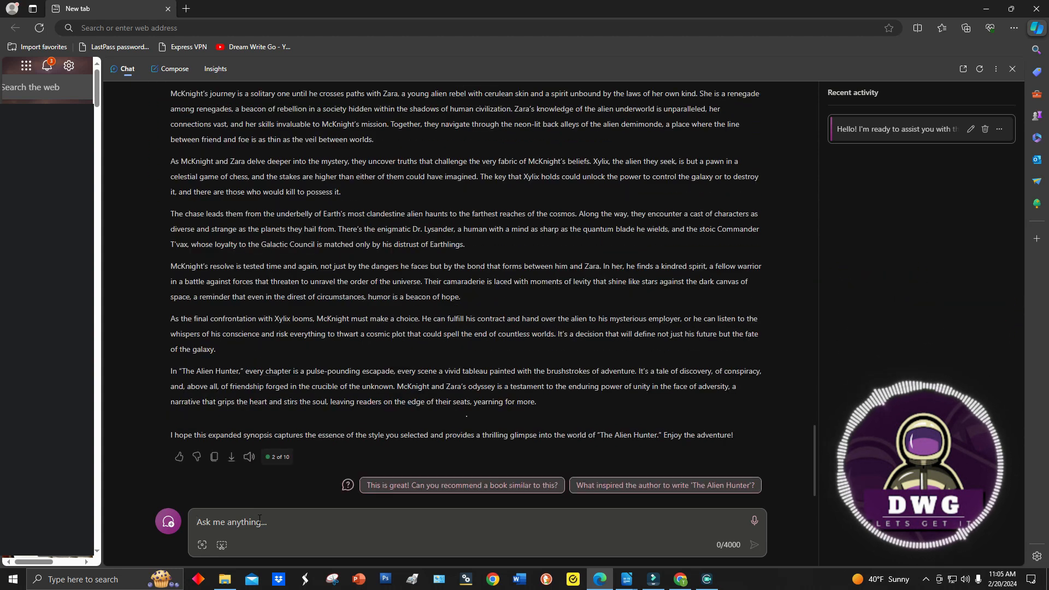
pyautogui.scroll(3)
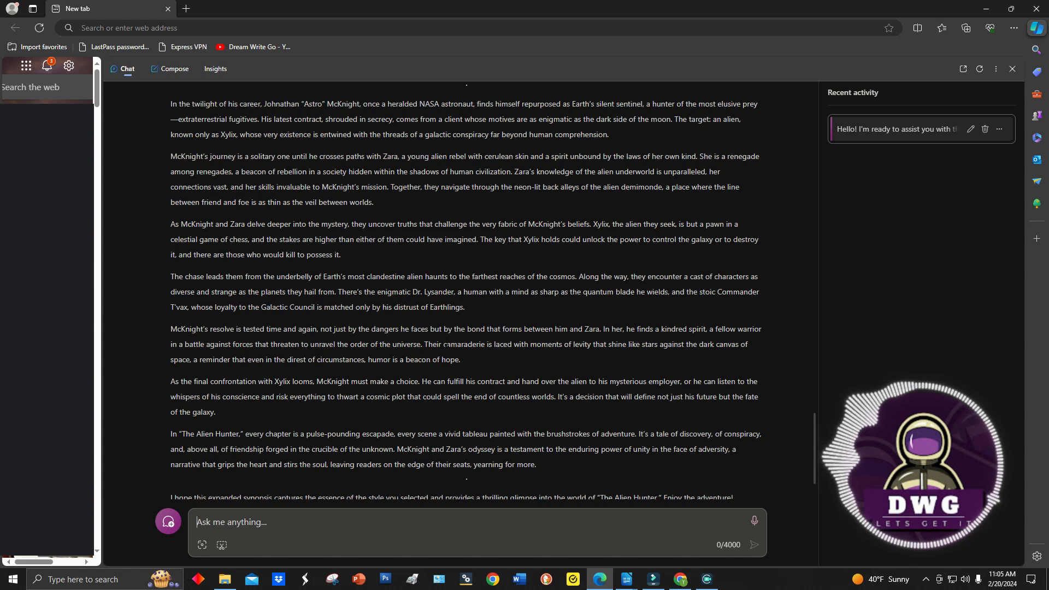
pyautogui.scroll(3)
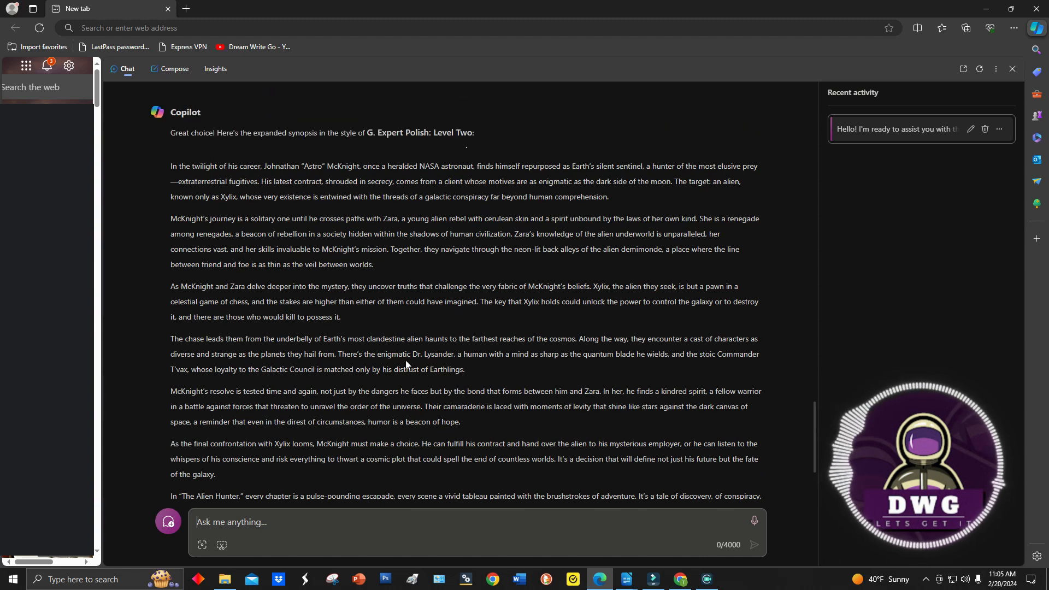
pyautogui.scroll(-3)
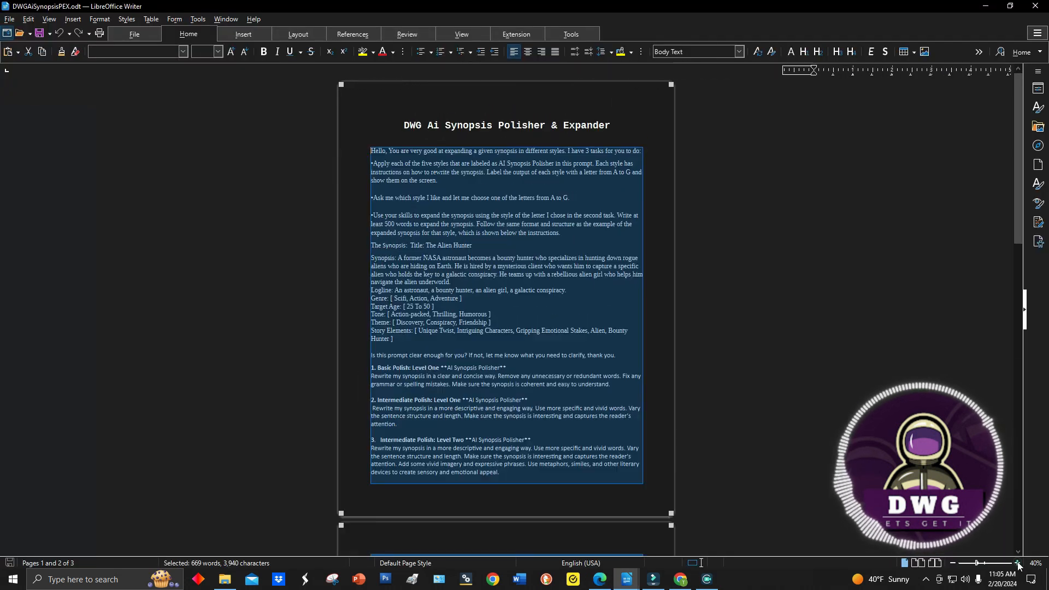
# Return to the Polisher & Expander document in Writer.
pyautogui.click(1016, 563)
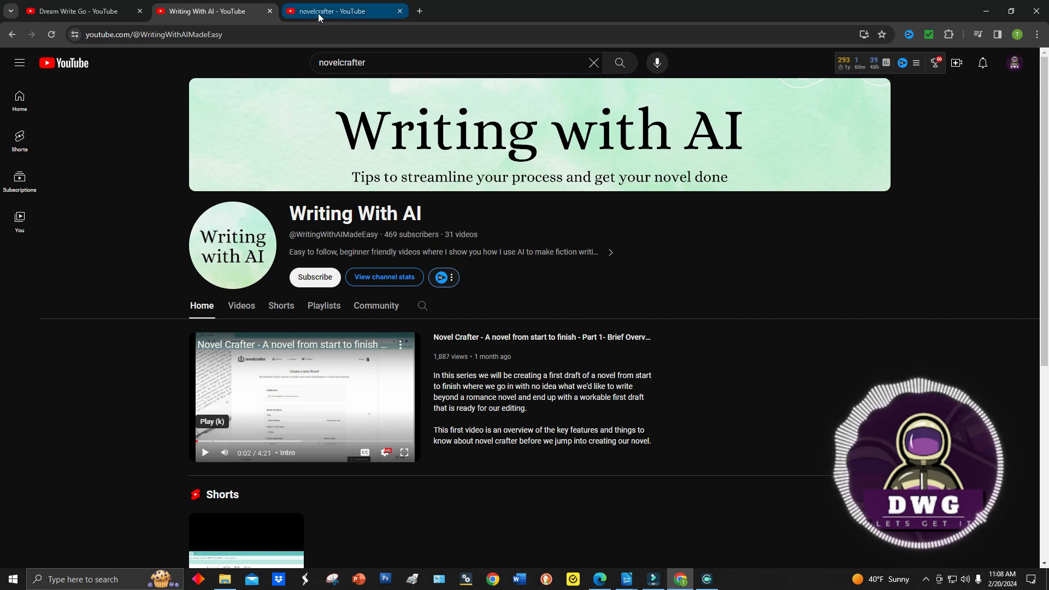
# Open the novelcrafter YouTube channel and its 'Consolidating the Workflow' live stream.
pyautogui.click(340, 12)
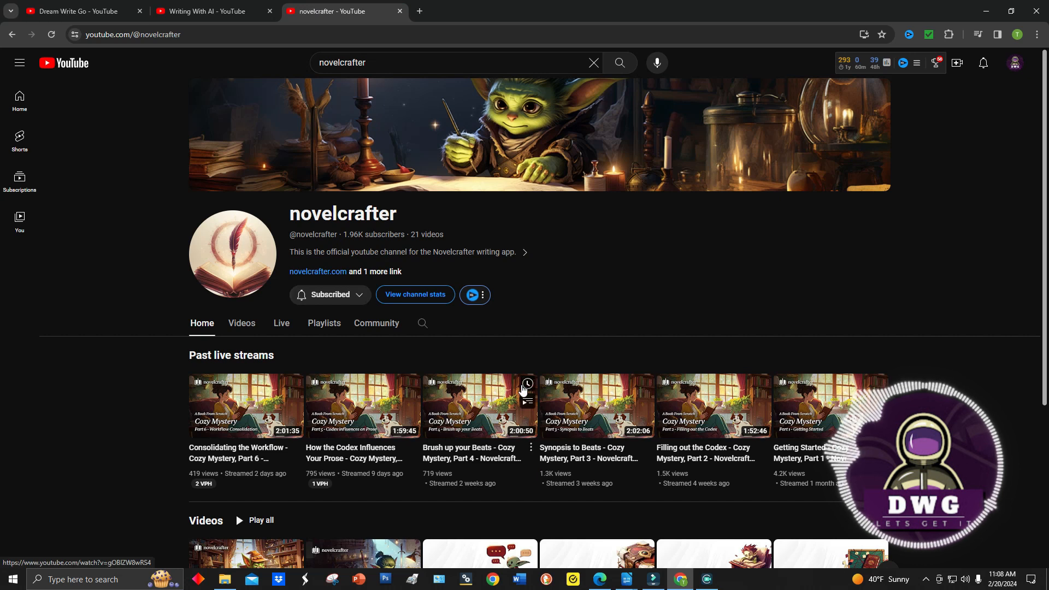
pyautogui.moveTo(429, 445)
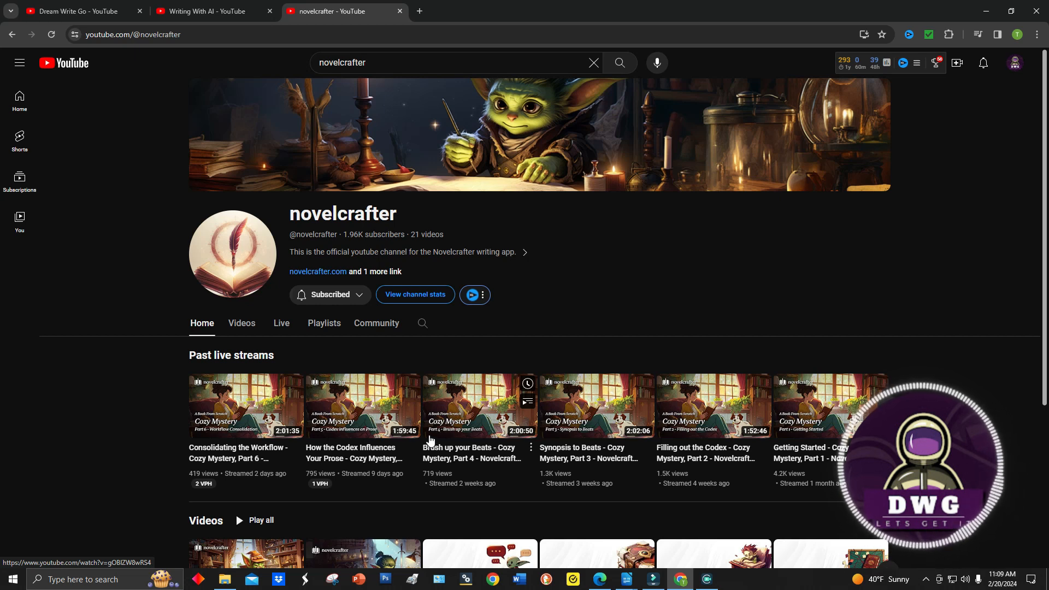
pyautogui.moveTo(234, 459)
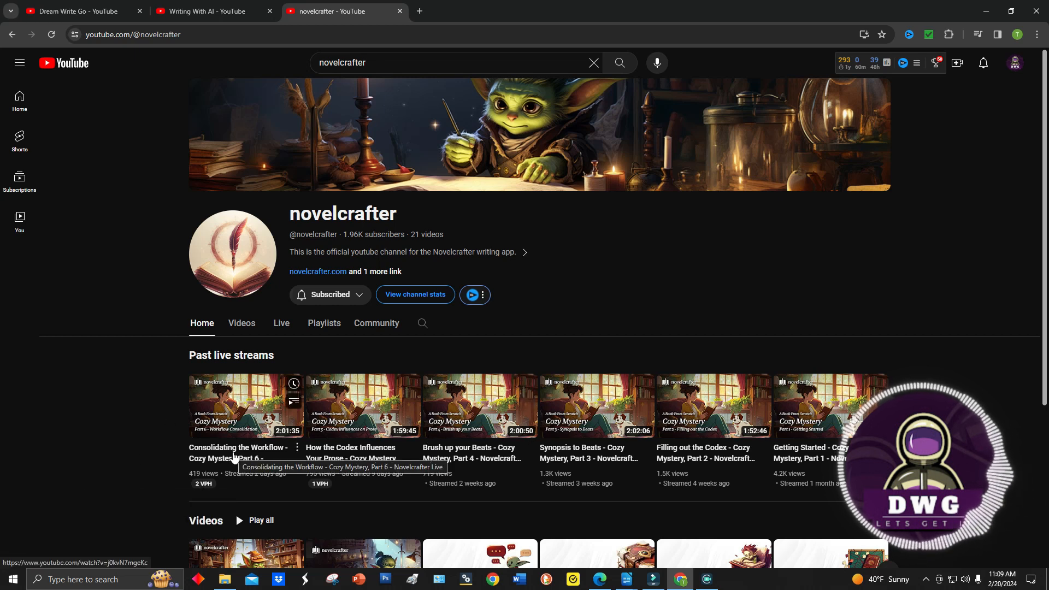
pyautogui.click(316, 273)
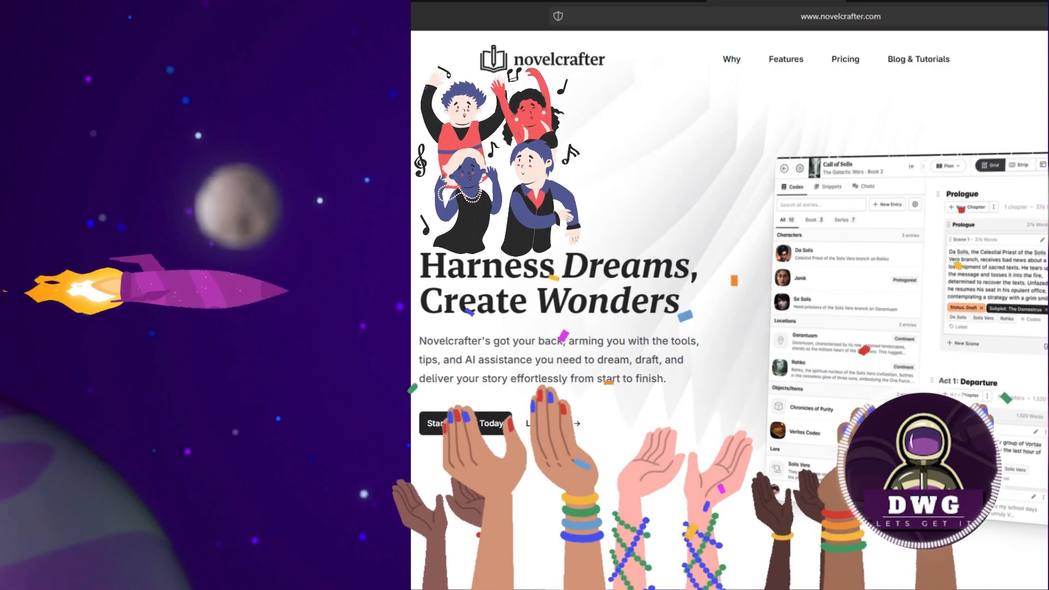